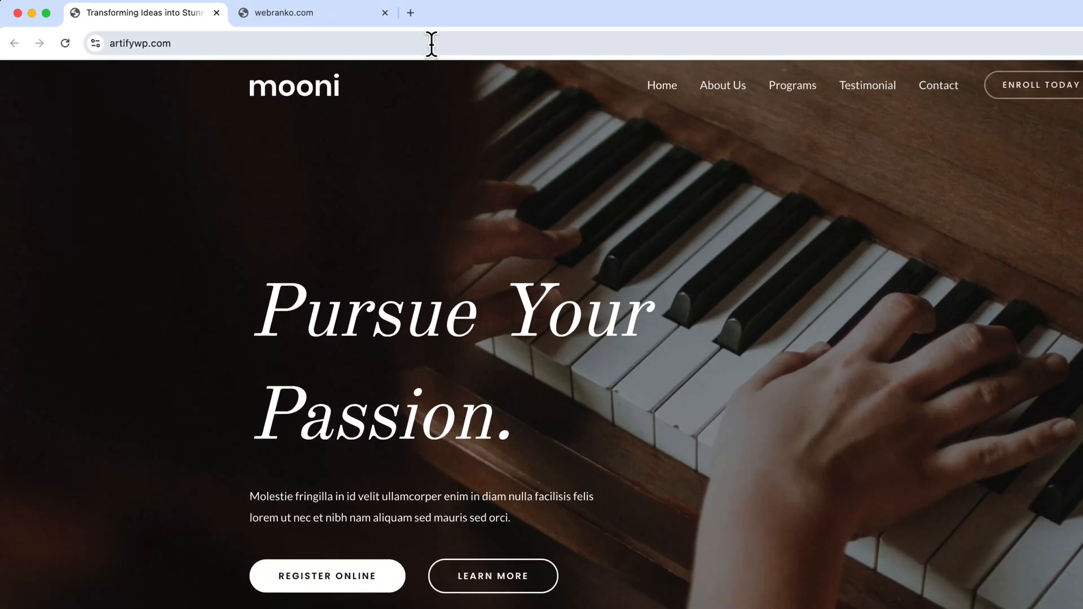
# Step: Sign in to artifywp.com at /wp-admin to reach the admin dashboard
pyautogui.click(140, 43)
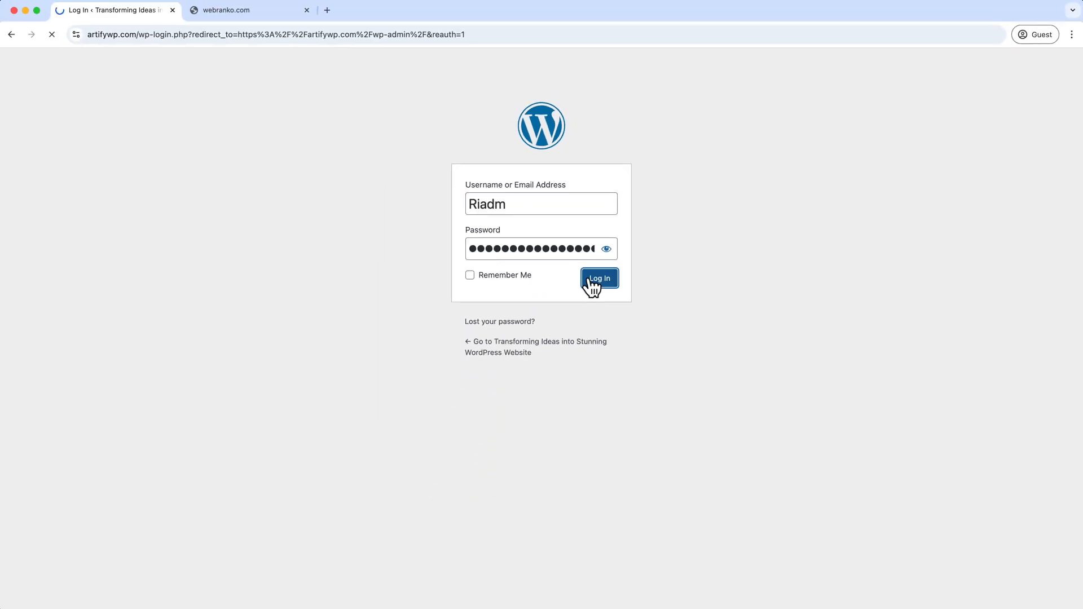
pyautogui.click(599, 278)
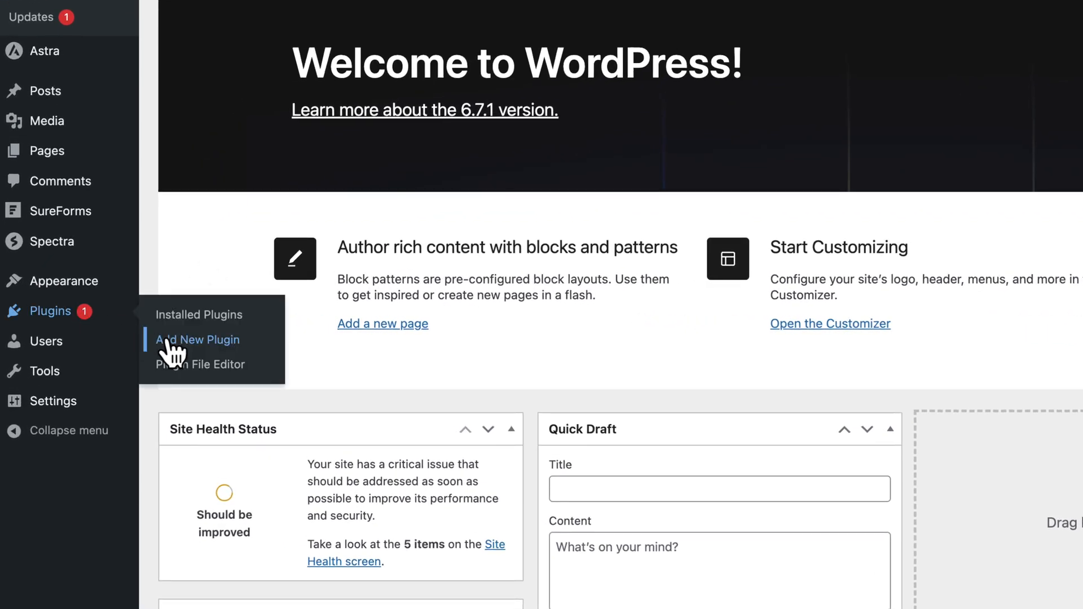
# Step: Search for 'all in one wp migration', then install and activate All-in-One WP Migration
pyautogui.click(198, 339)
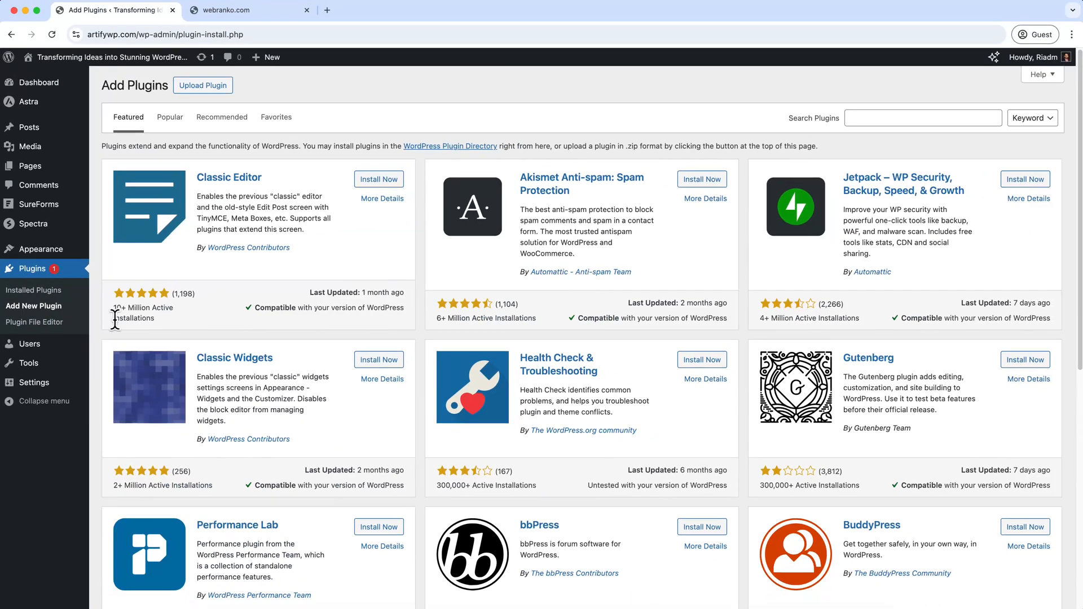
pyautogui.write('a')
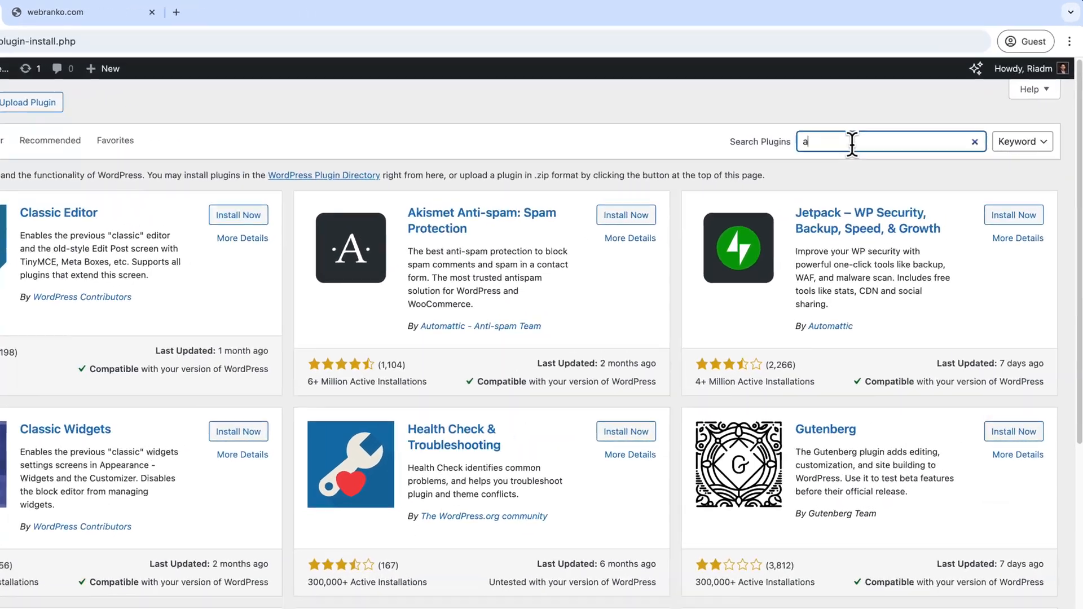
pyautogui.write('all in one w migration')
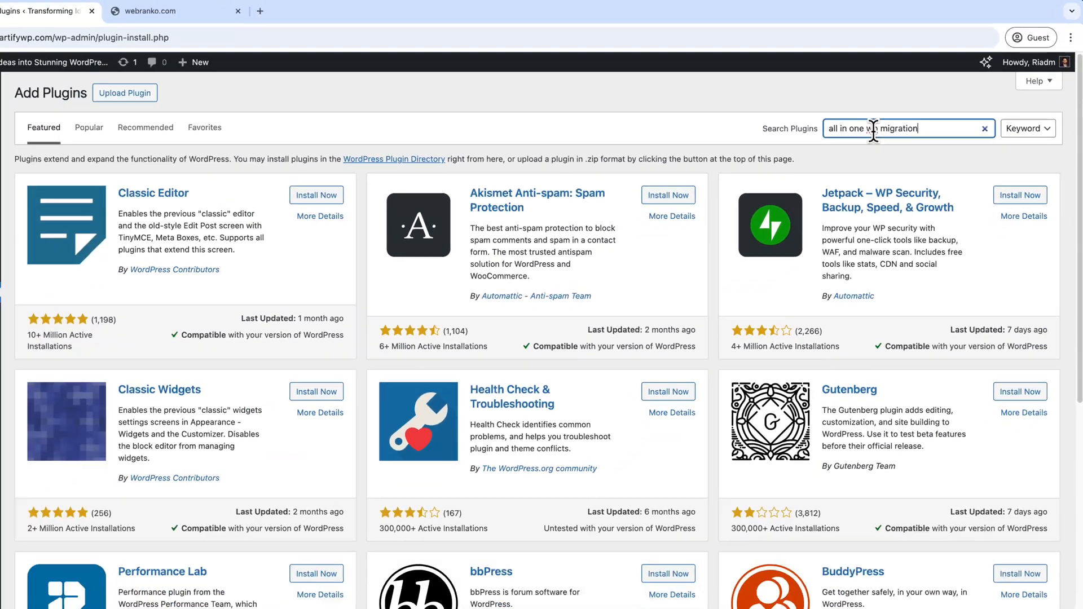
pyautogui.press('Enter')
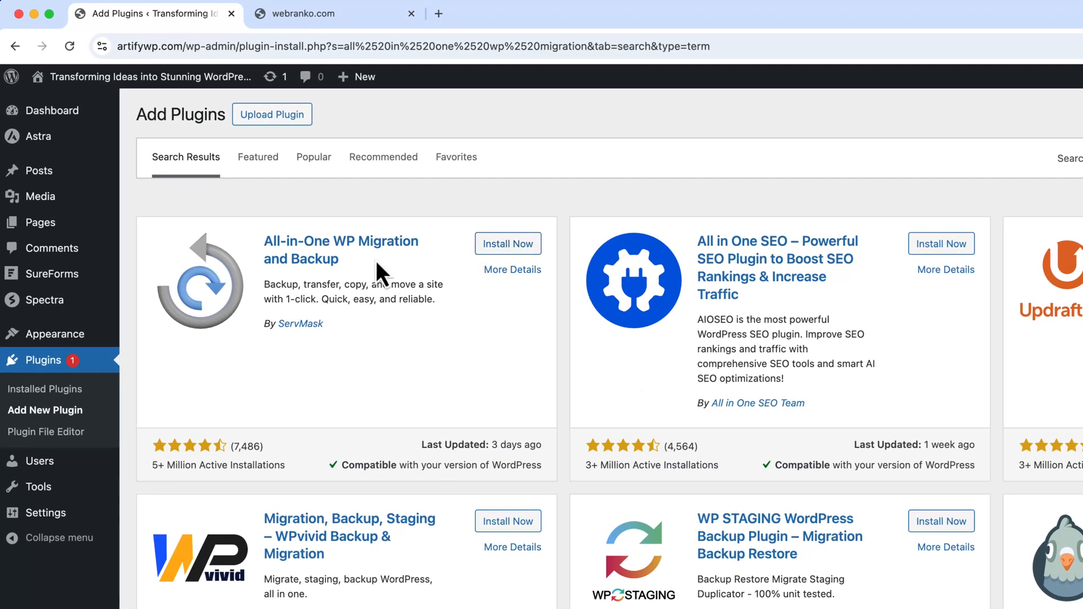
pyautogui.click(508, 243)
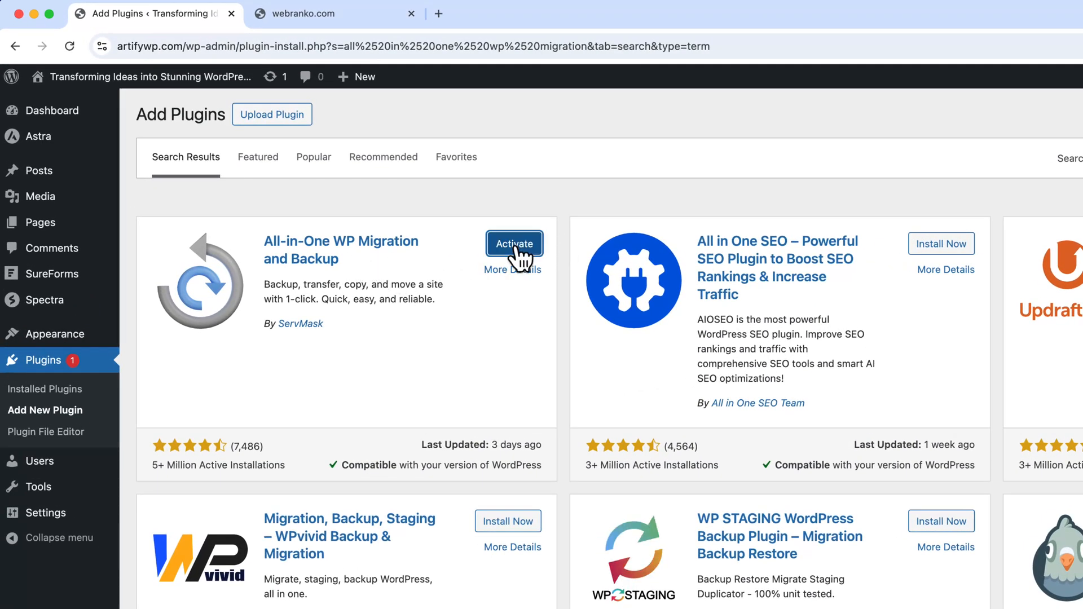
pyautogui.click(514, 244)
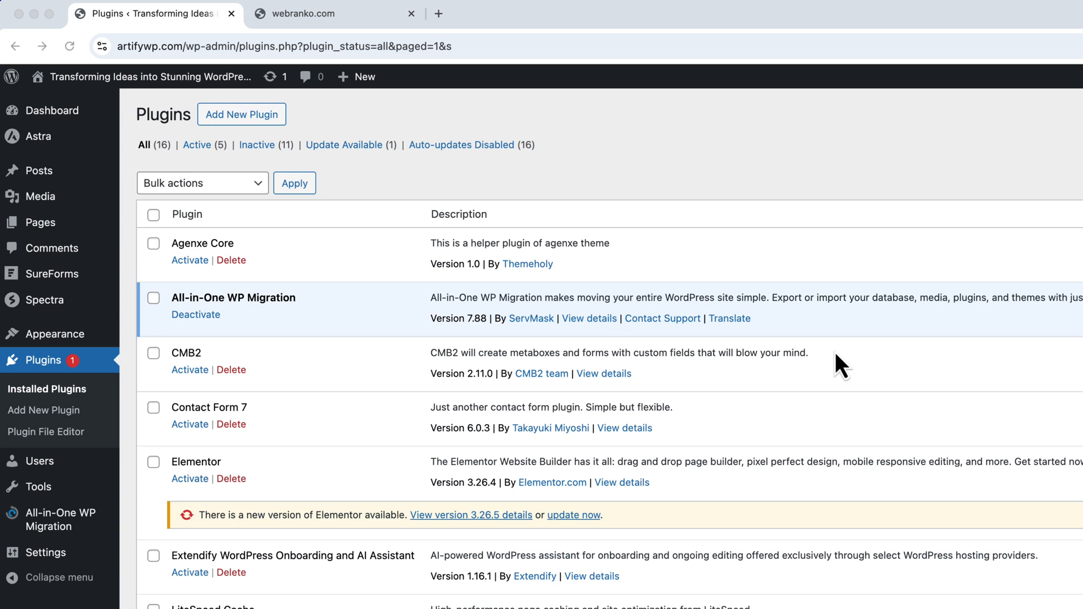
pyautogui.moveTo(325, 603)
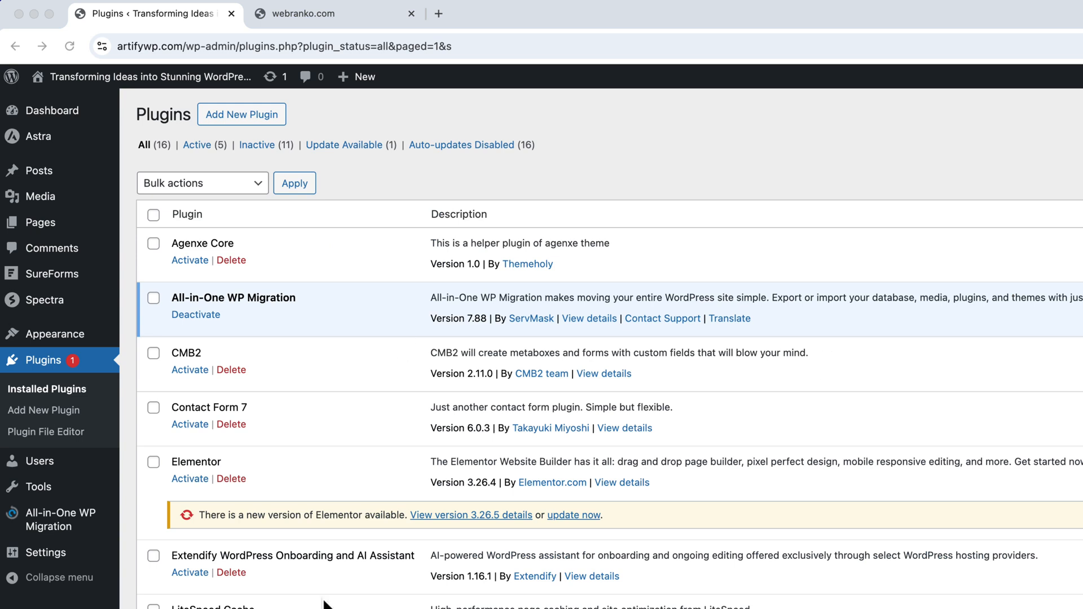
pyautogui.moveTo(123, 542)
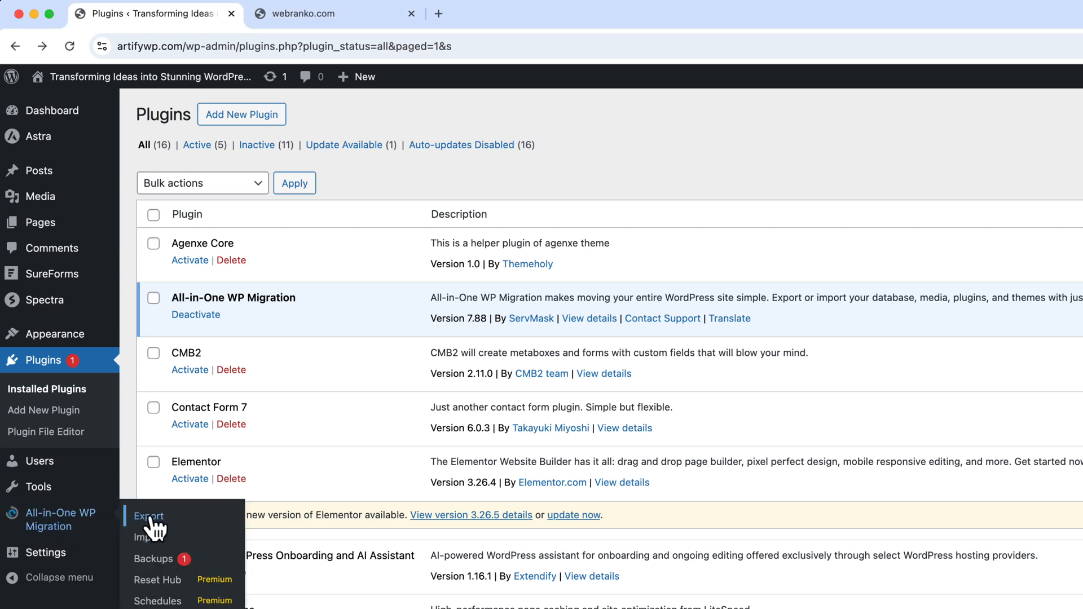
# Step: Export the whole artifywp.com site to a file and save it to Downloads
pyautogui.click(149, 517)
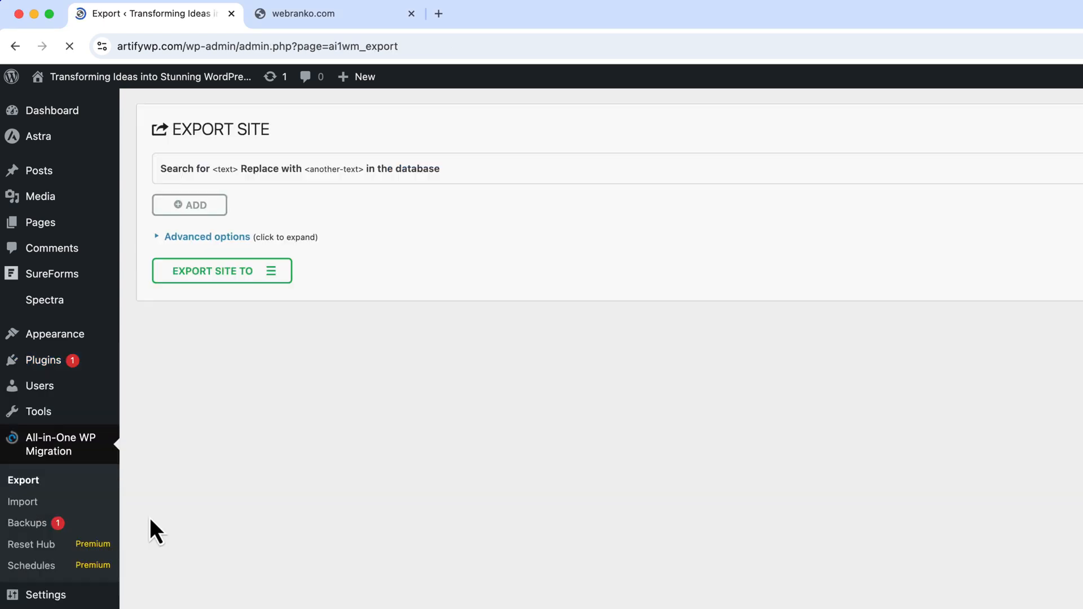
pyautogui.click(221, 270)
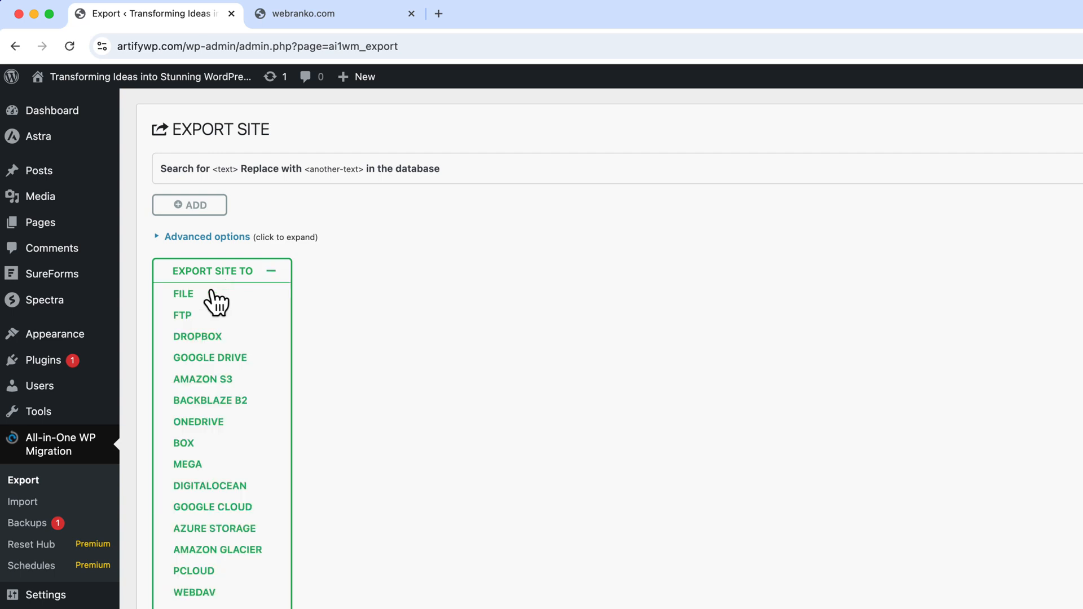
pyautogui.click(183, 293)
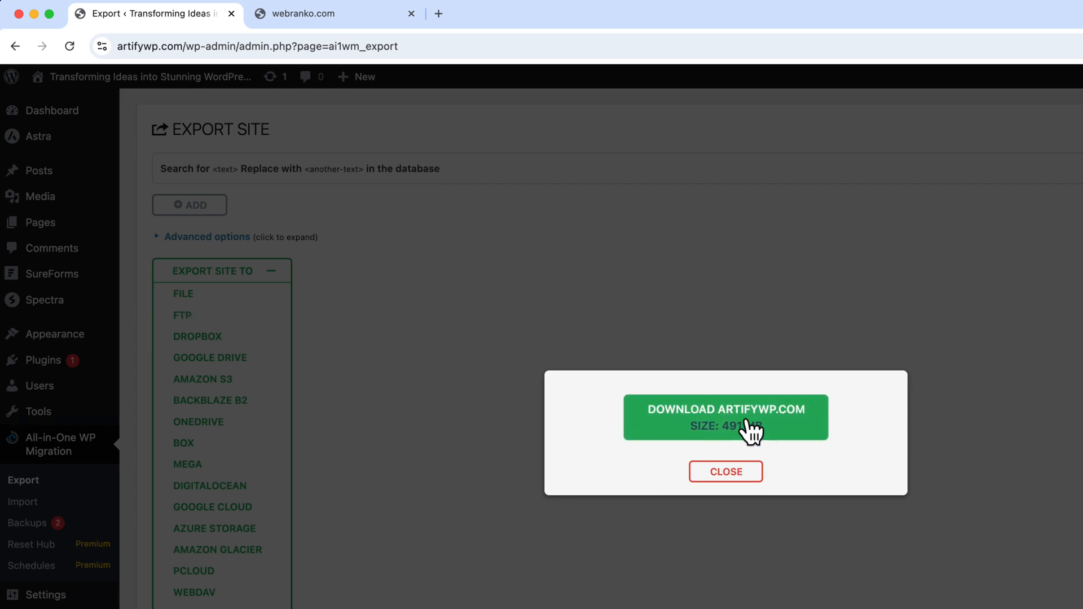
pyautogui.moveTo(760, 439)
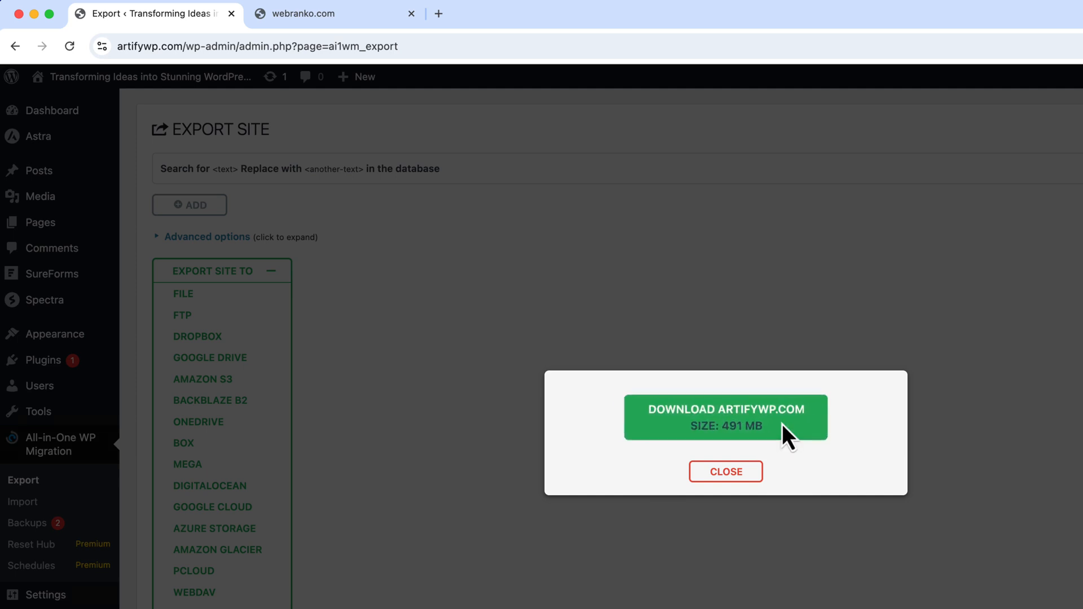
pyautogui.click(725, 418)
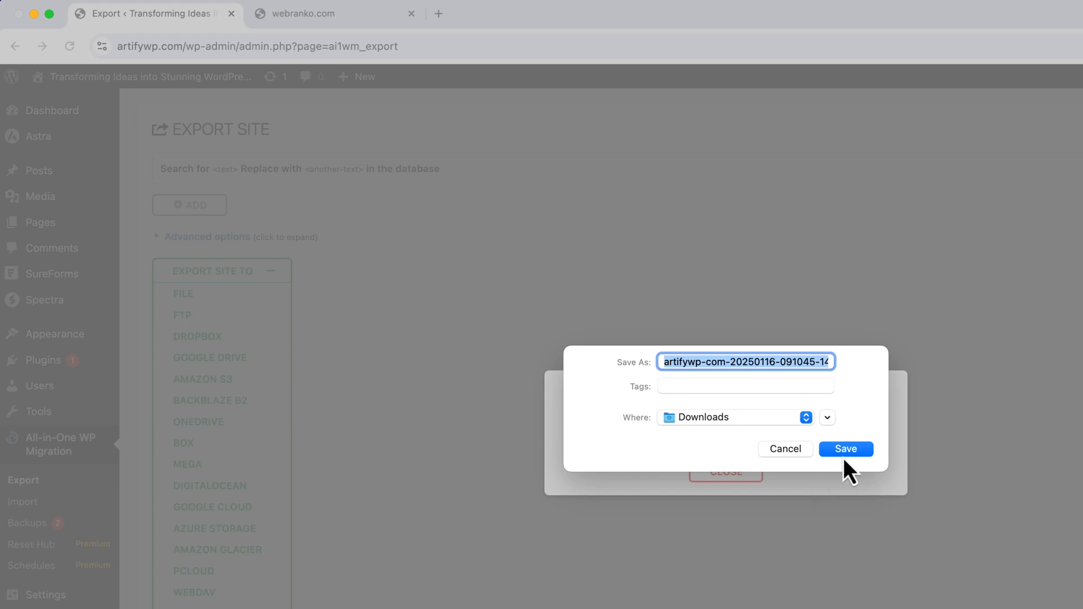
pyautogui.click(846, 449)
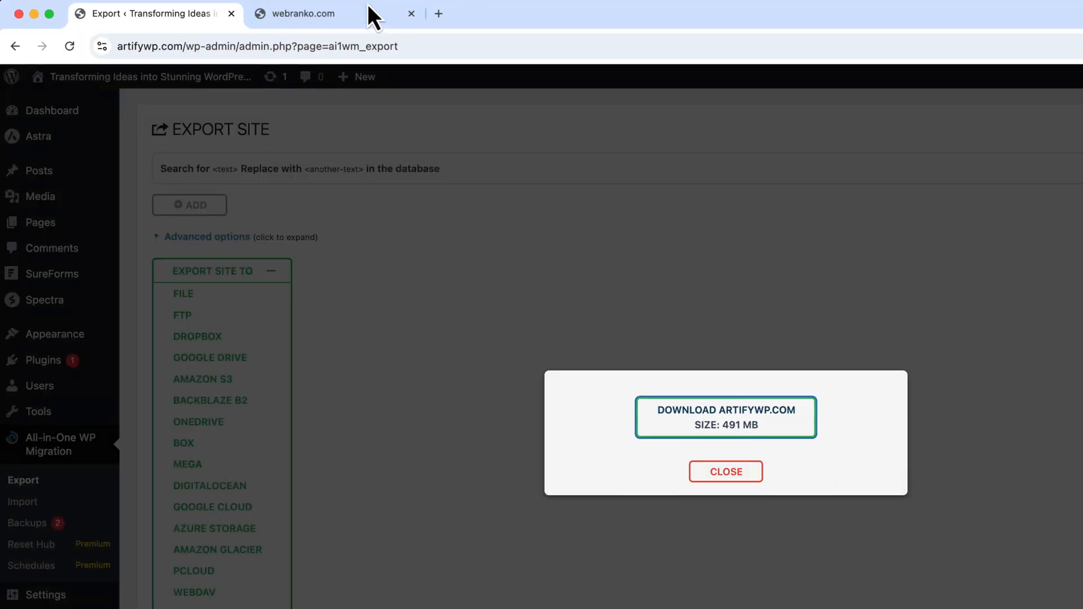
# Step: Switch to the webranko.com tab and log in through /wp-admin
pyautogui.click(304, 13)
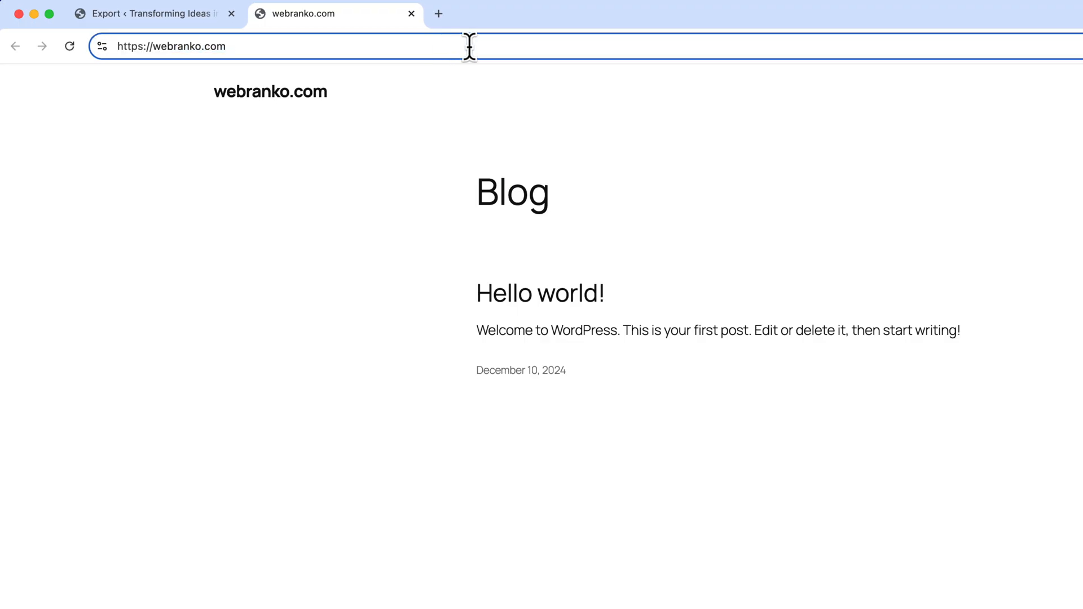
pyautogui.write('/wp-admin/')
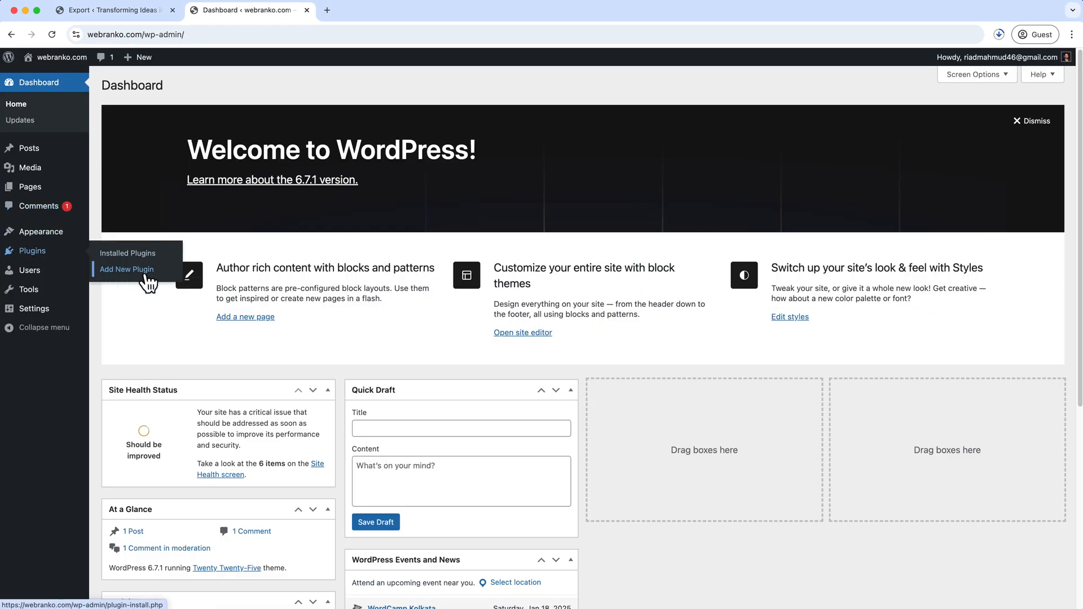
# Step: Find 'all in one wp migration' on webranko.com, then install and activate it
pyautogui.click(127, 270)
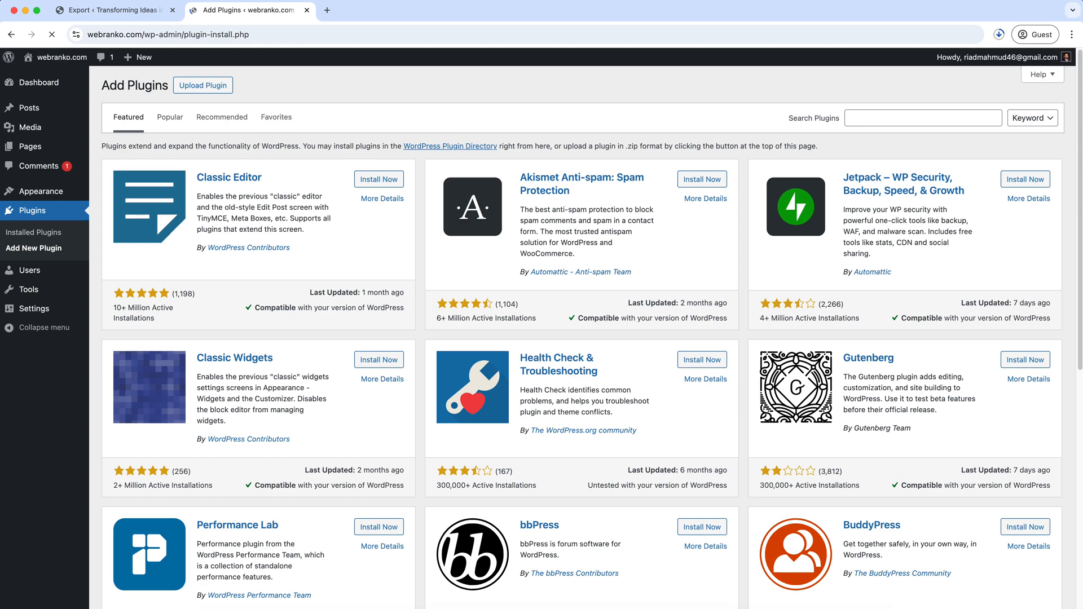
pyautogui.click(923, 118)
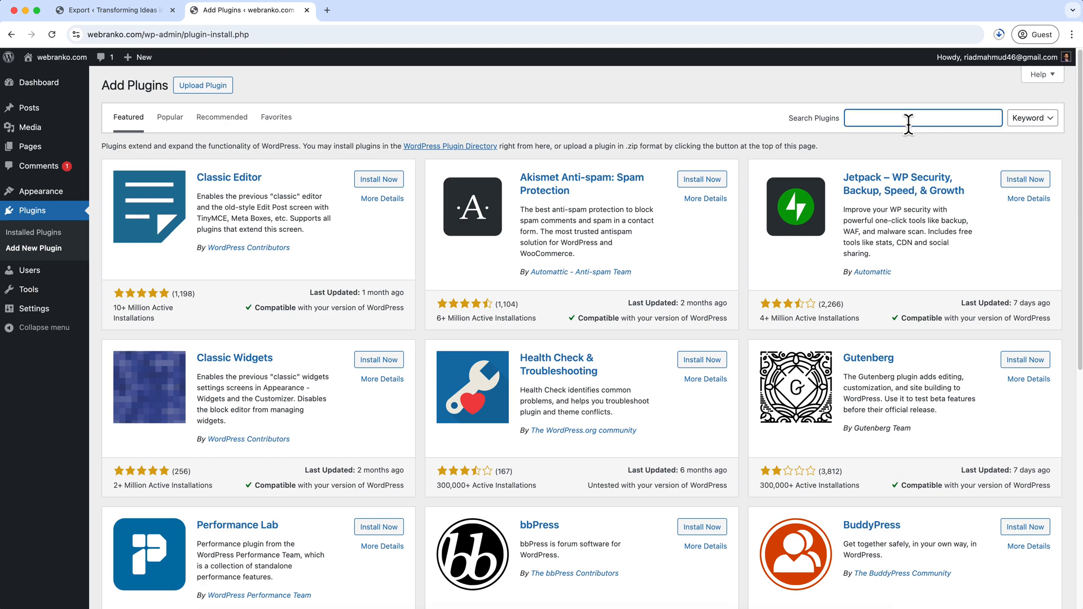
pyautogui.write('all in one wp')
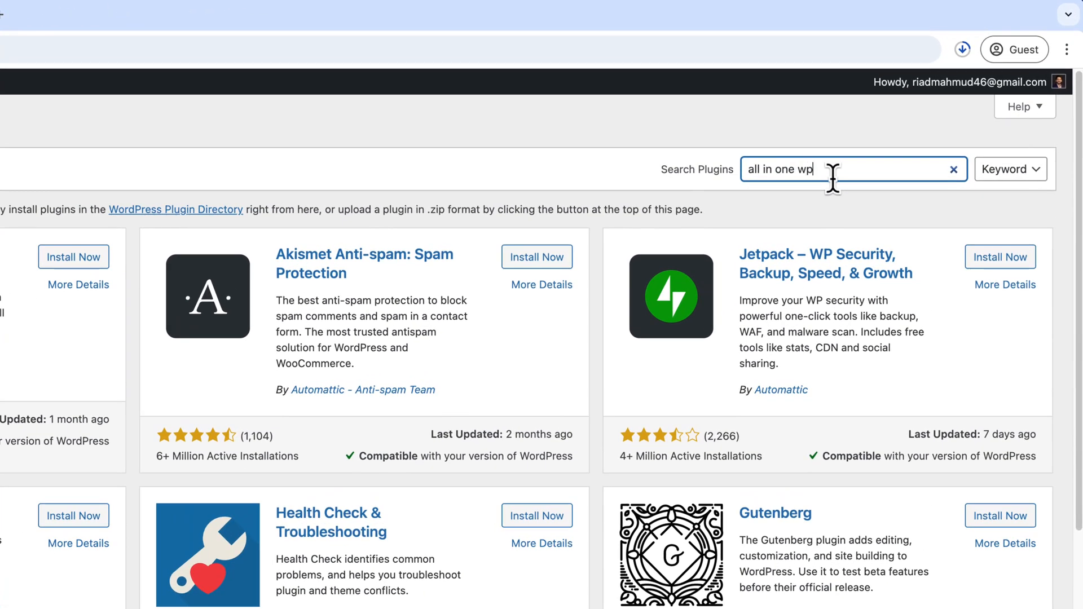
pyautogui.write('migration')
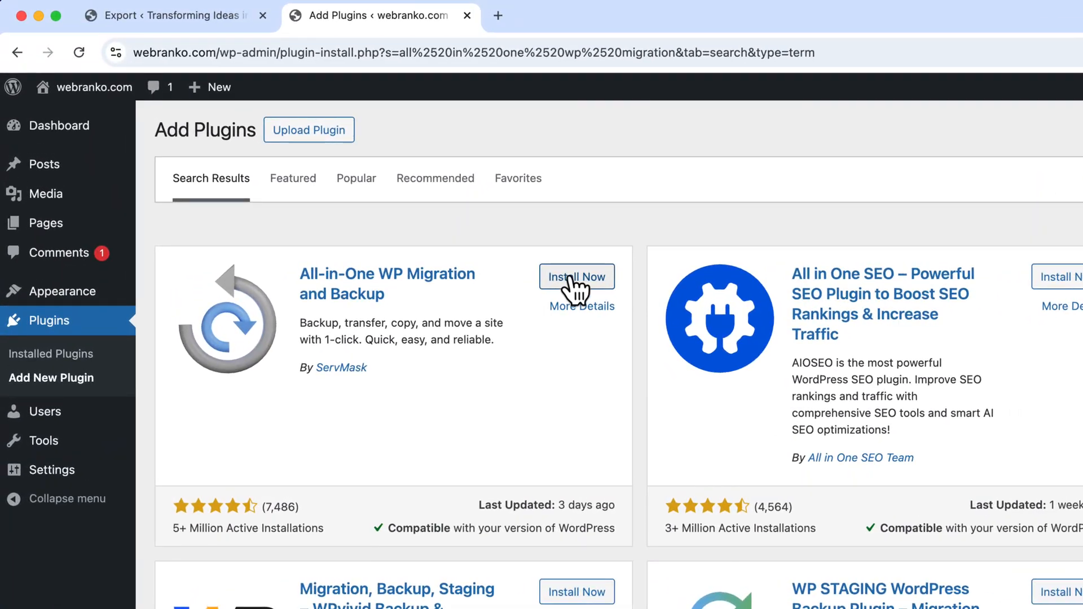
pyautogui.click(577, 277)
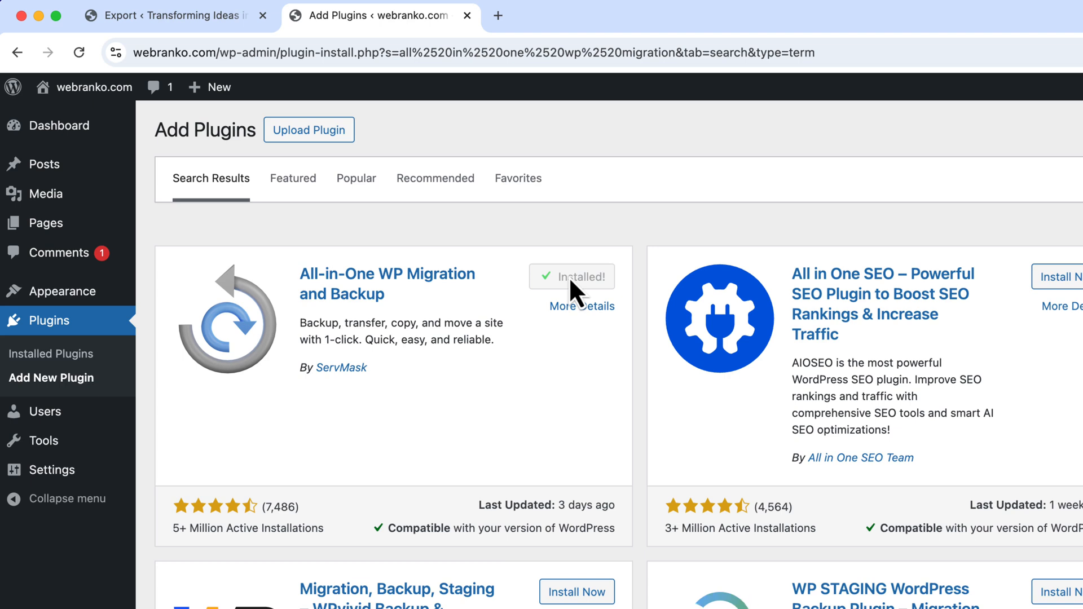
pyautogui.click(584, 277)
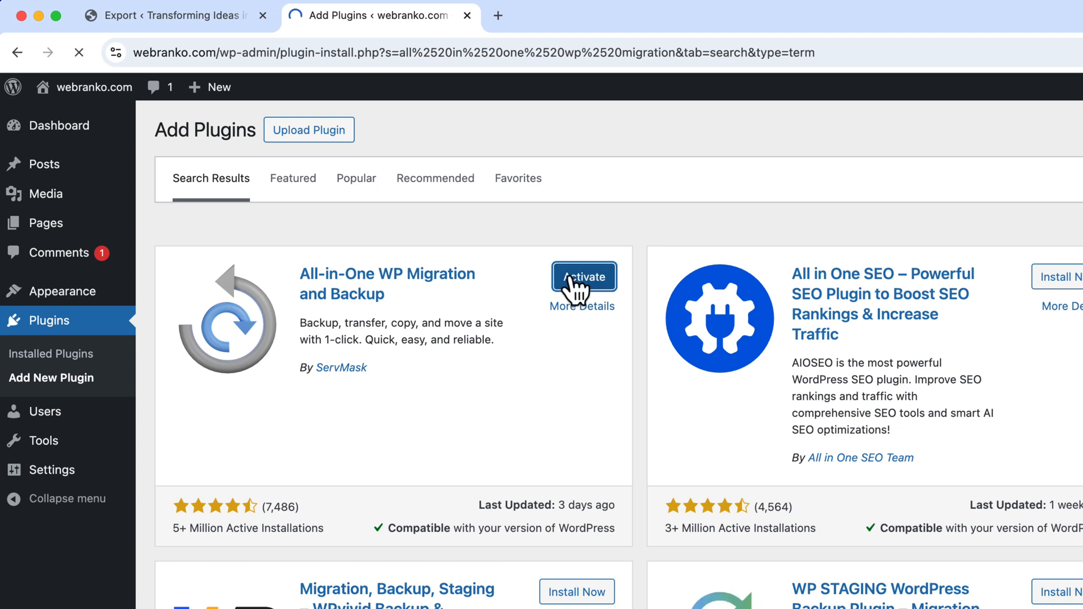
pyautogui.click(584, 277)
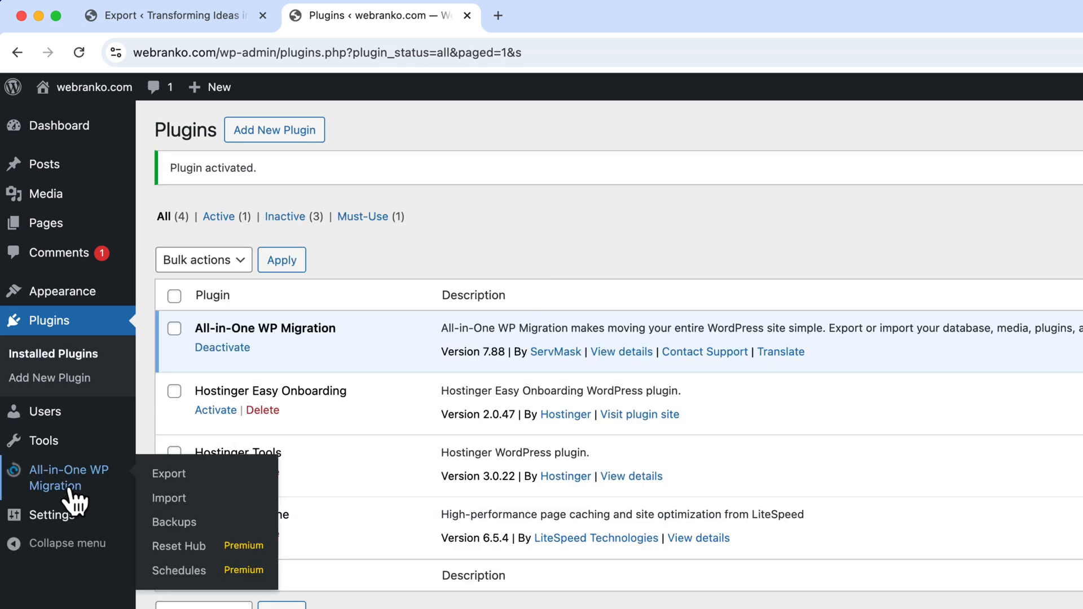
pyautogui.moveTo(169, 498)
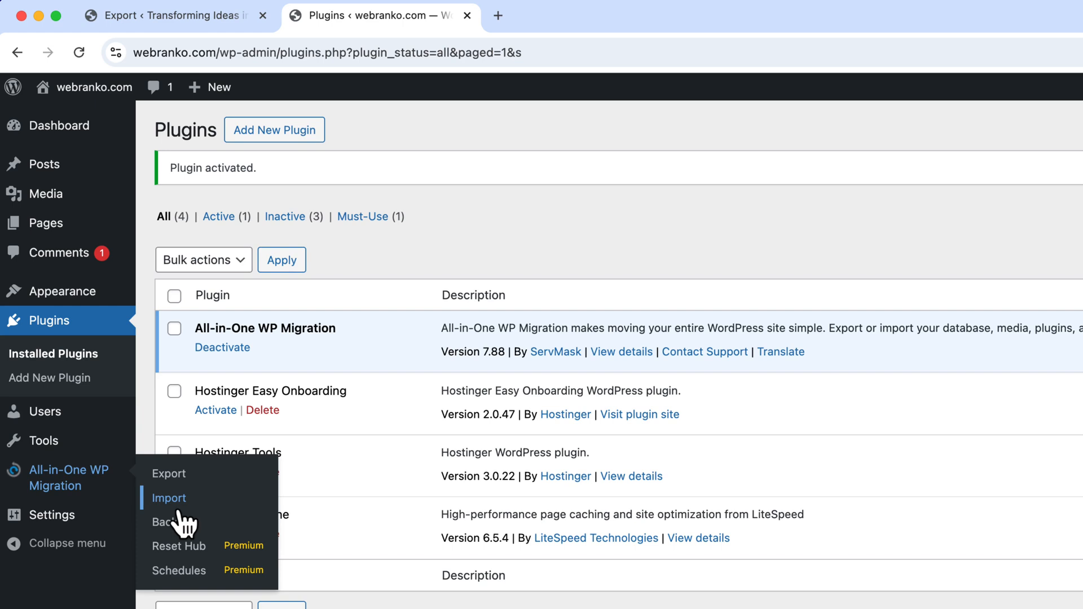
# Step: Open the Import page and the 'raising your upload limit' guide in a new tab
pyautogui.click(169, 498)
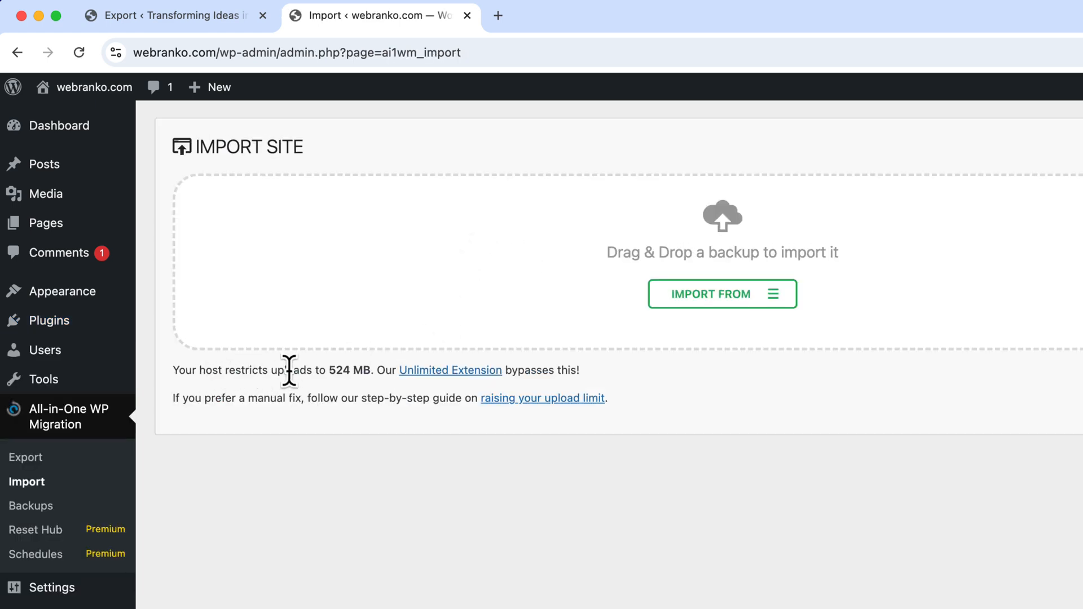
pyautogui.moveTo(356, 401)
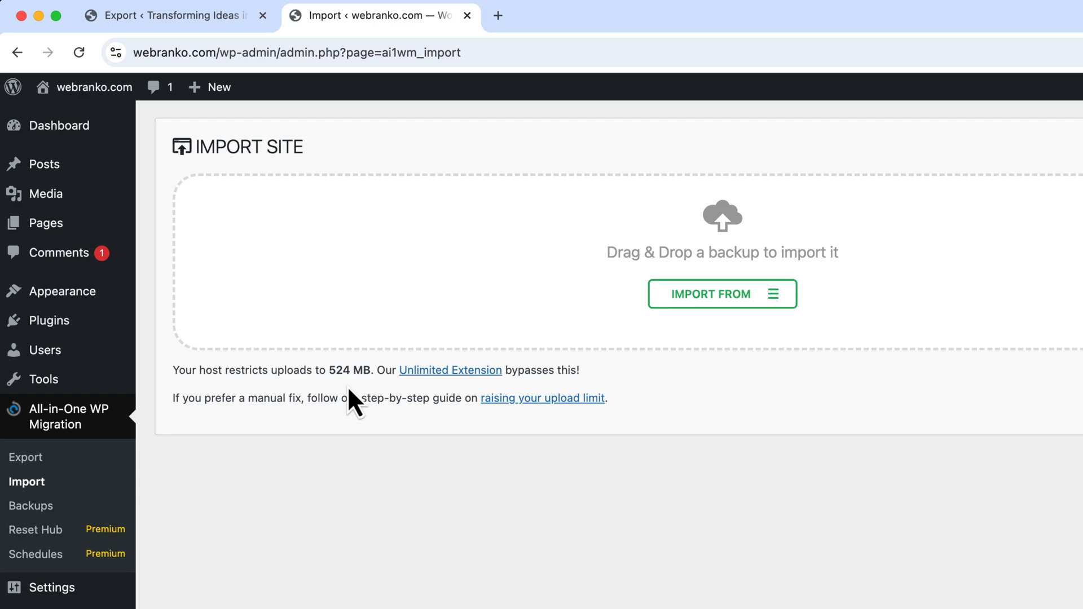
pyautogui.moveTo(354, 400)
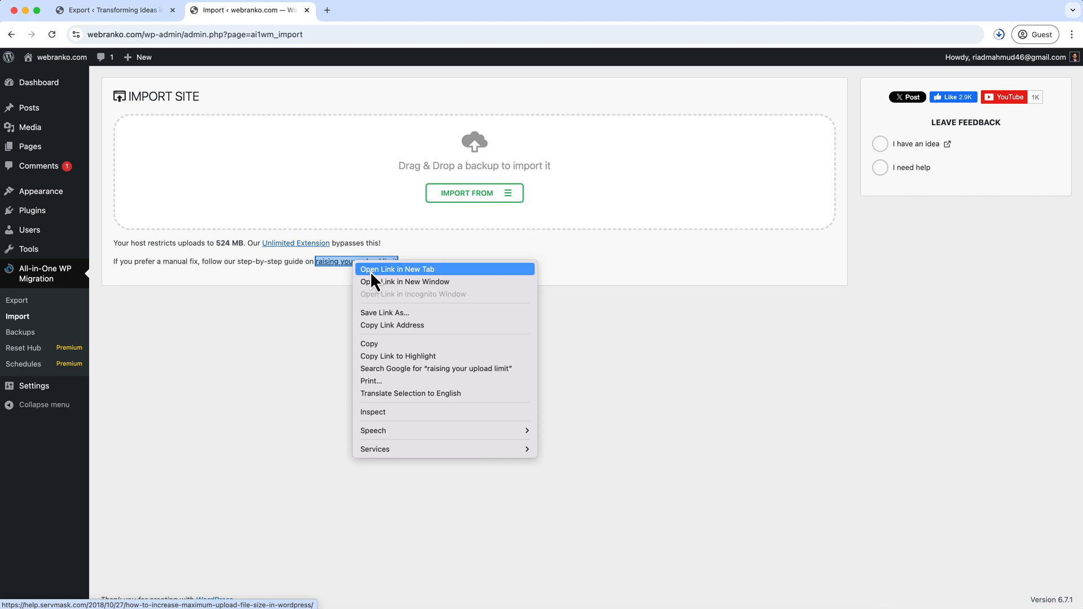
pyautogui.click(397, 269)
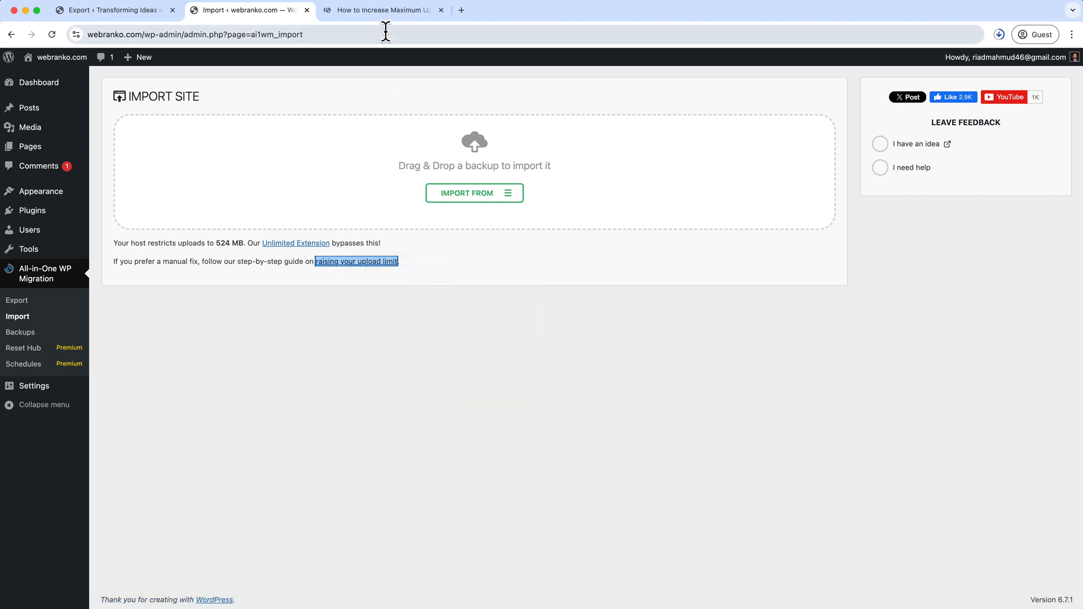
# Step: Read the ServMask guide's .htaccess and wp-config.php upload-limit instructions
pyautogui.click(380, 9)
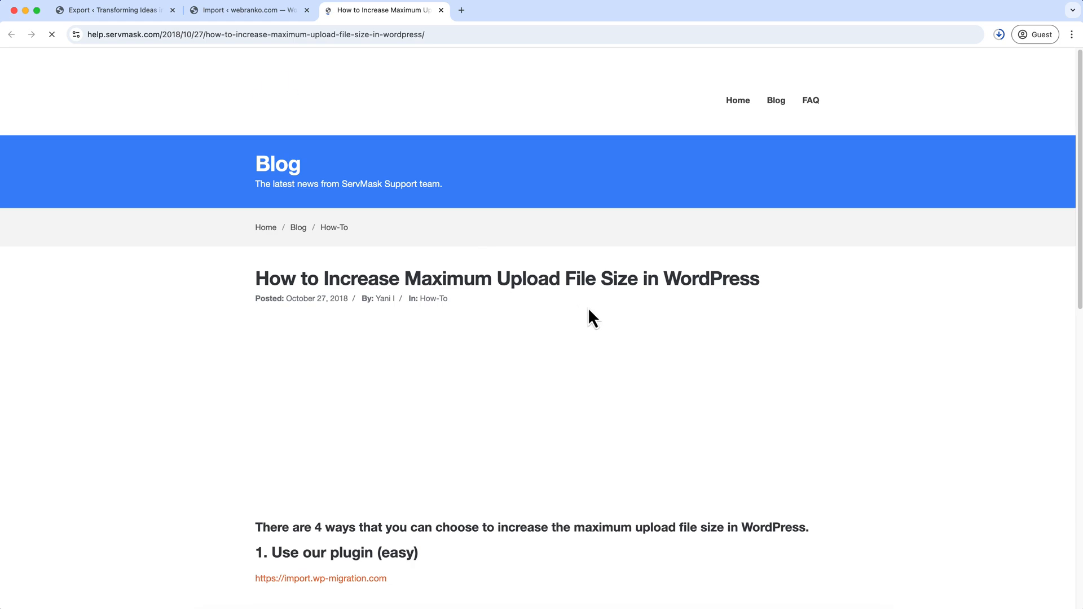
pyautogui.scroll(-3)
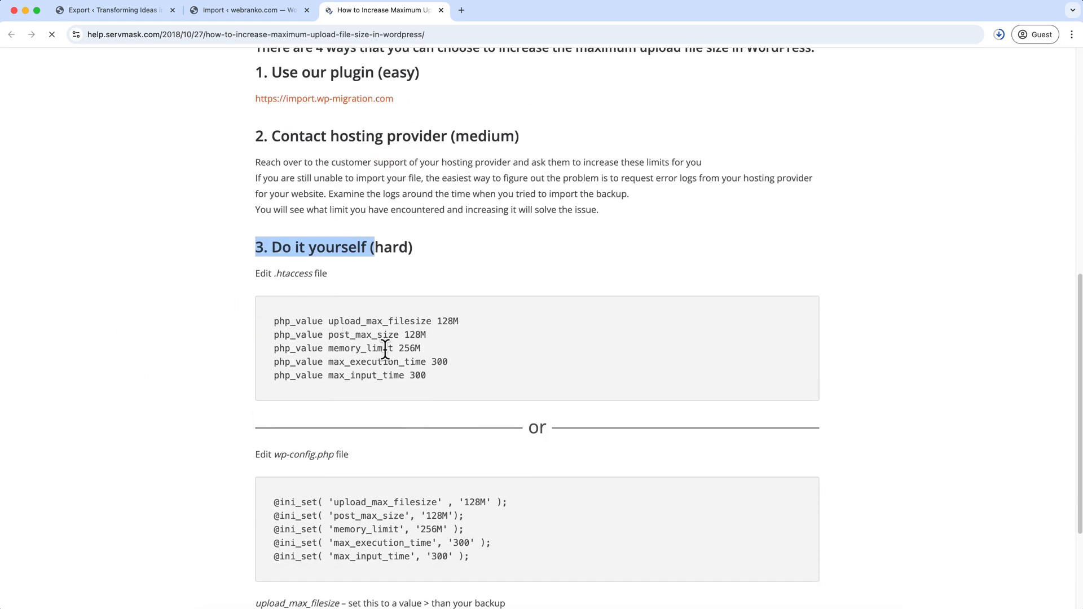
pyautogui.scroll(-3)
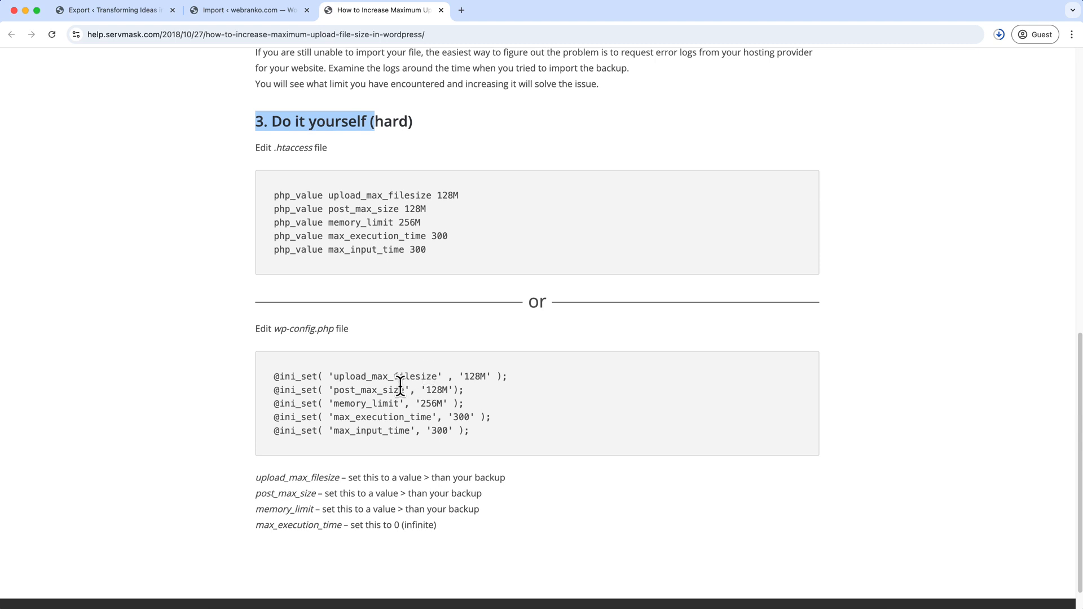
pyautogui.scroll(-3)
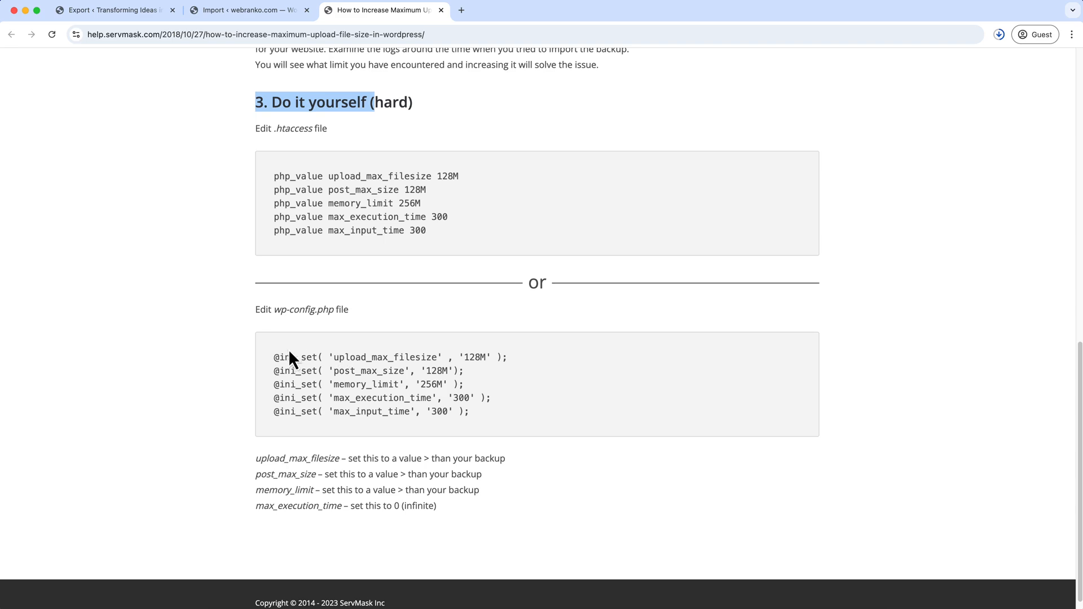
pyautogui.moveTo(274, 357); pyautogui.dragTo(470, 412)
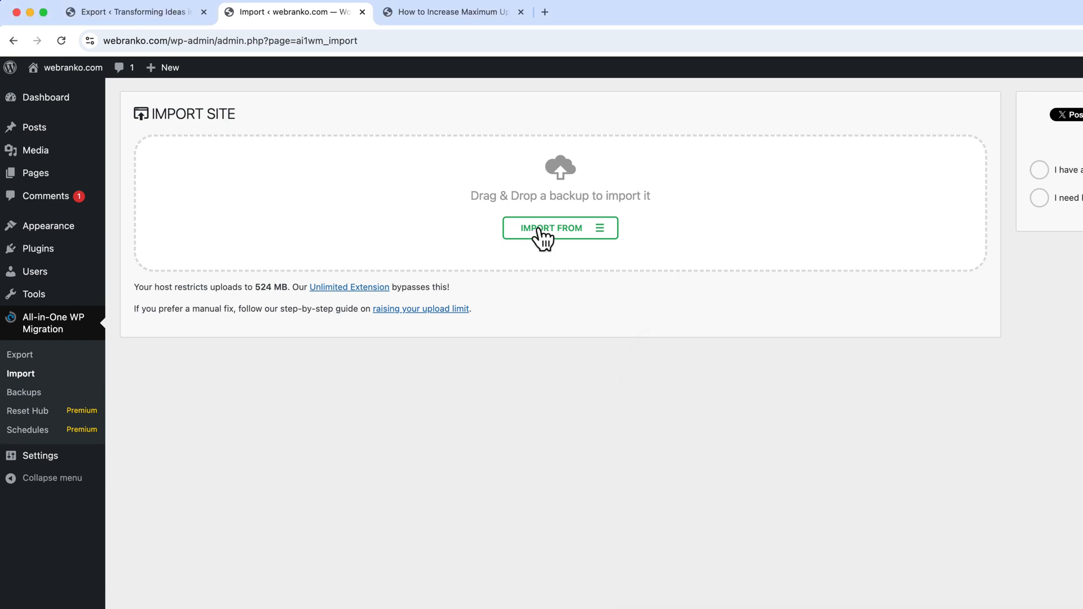
# Step: Import the artifywp .wpress backup file, proceed, and dismiss the success message
pyautogui.click(560, 228)
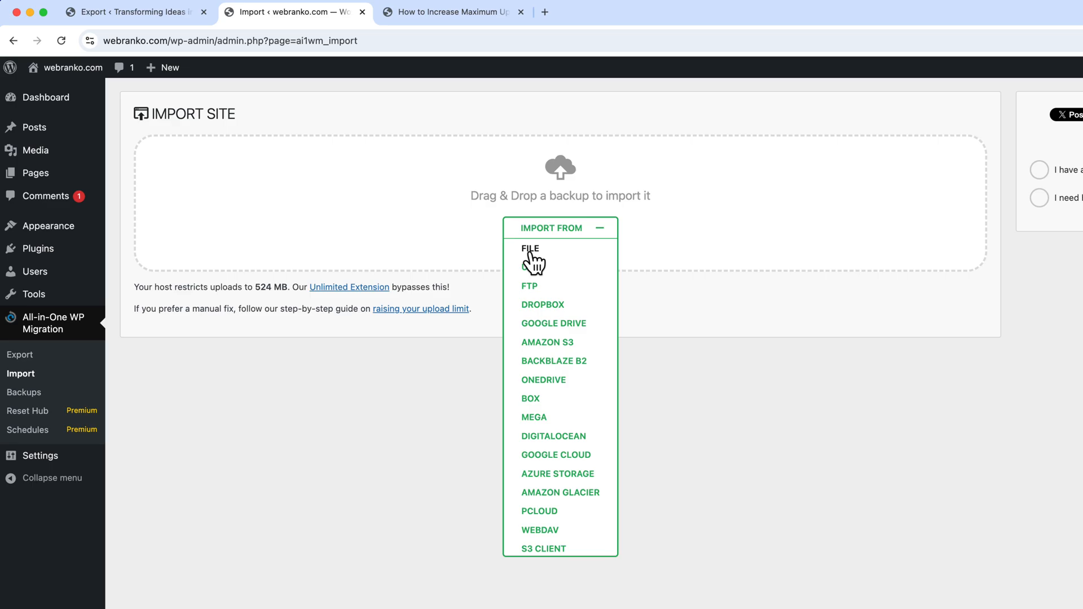
pyautogui.click(529, 249)
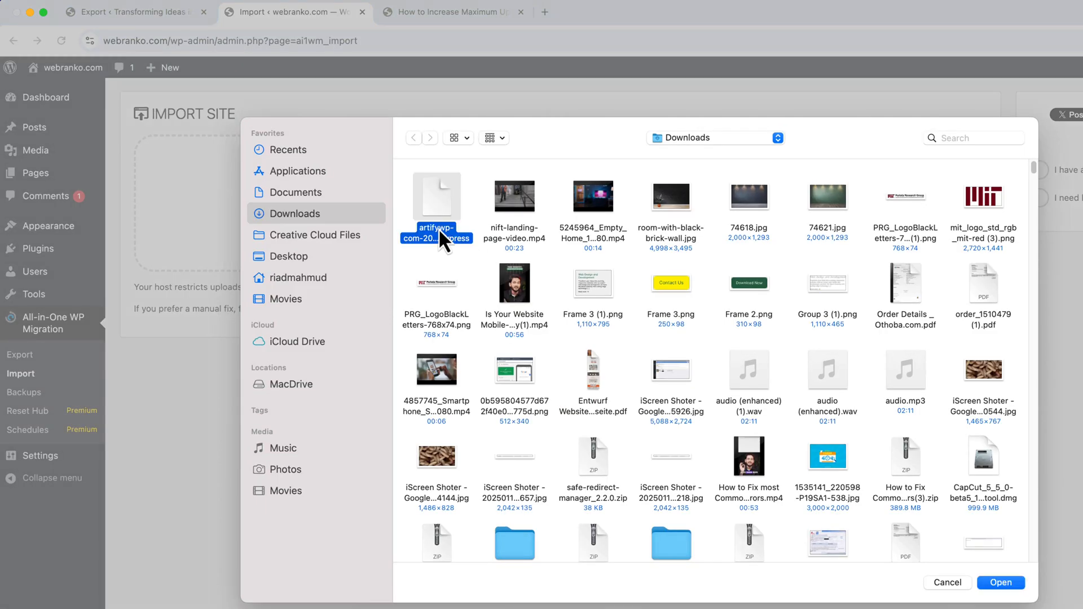
pyautogui.click(1001, 582)
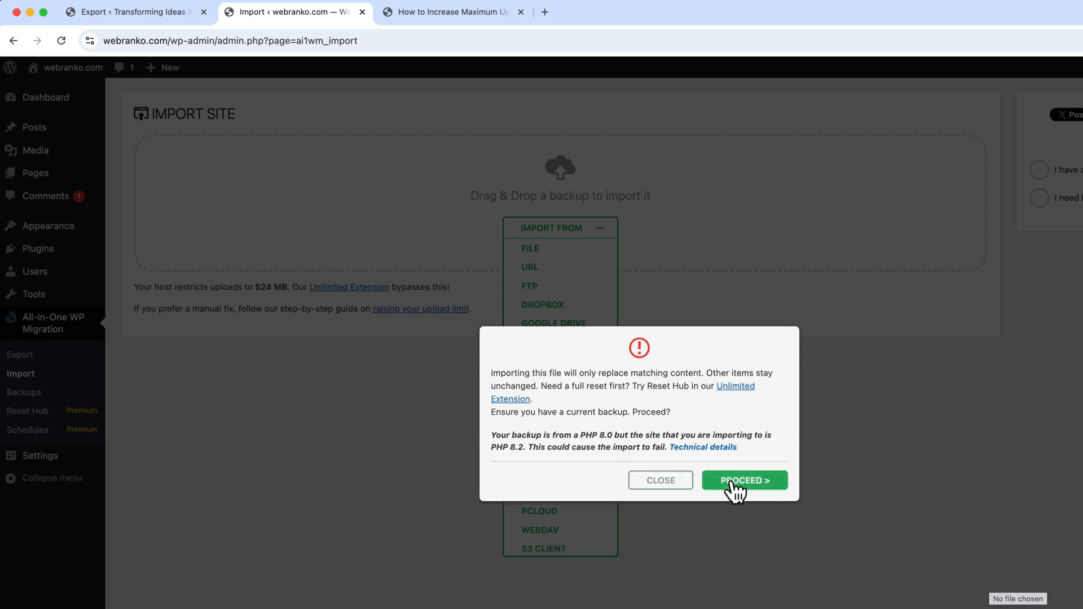
pyautogui.click(744, 480)
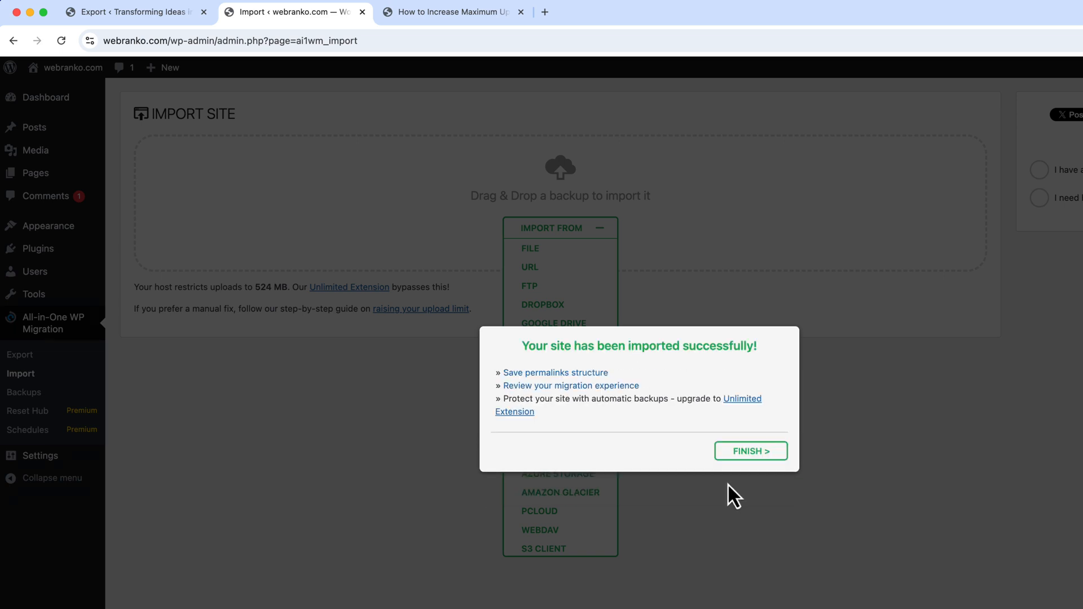
pyautogui.moveTo(743, 477)
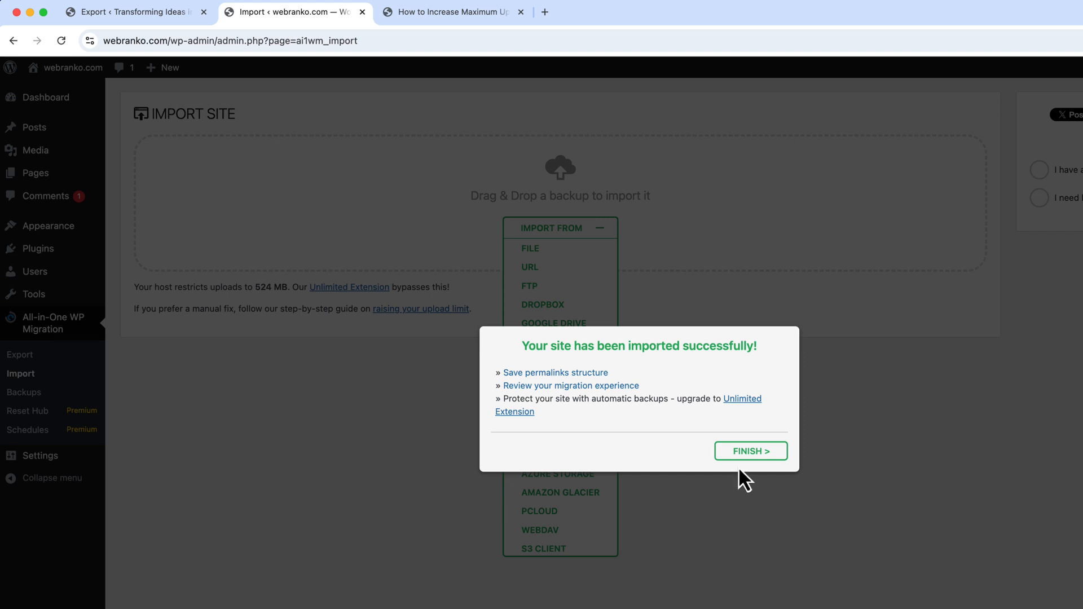
pyautogui.click(751, 451)
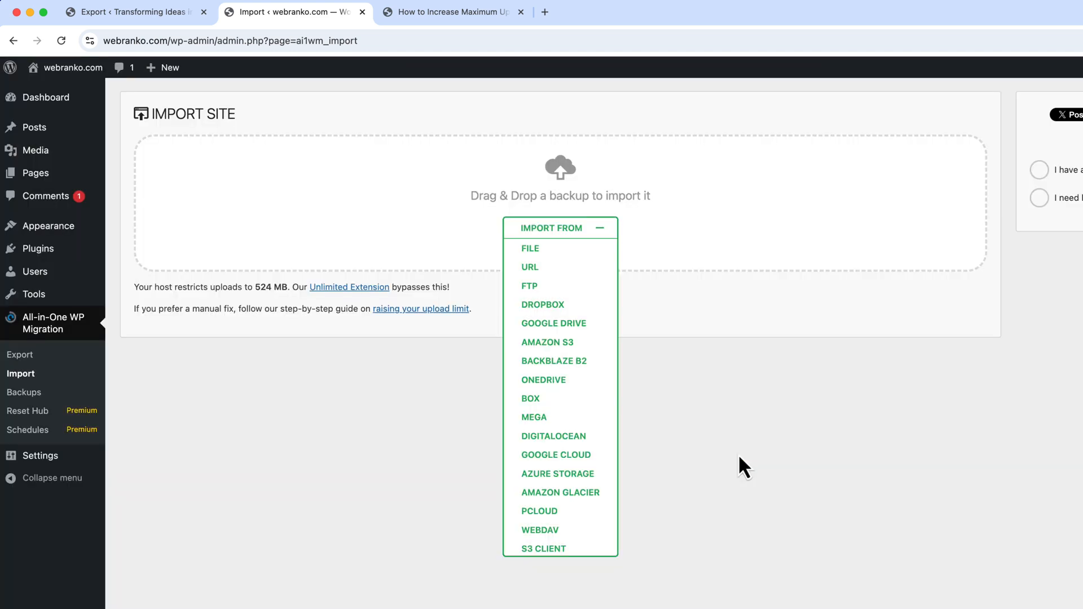
# Step: Open the live webranko.com site in a new tab and scroll its home page
pyautogui.rightClick(50, 91)
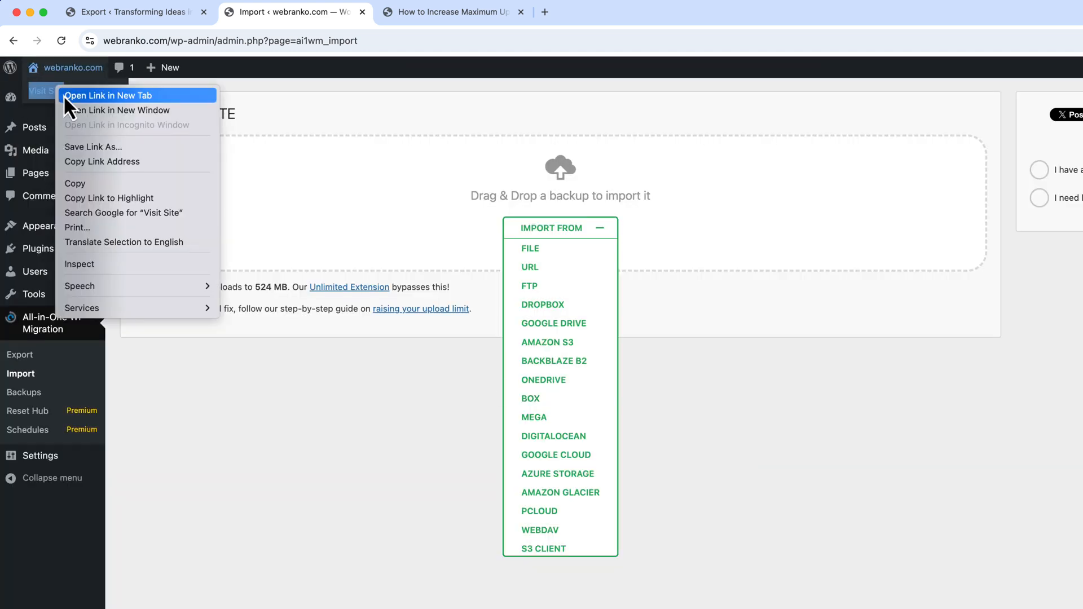
pyautogui.click(106, 95)
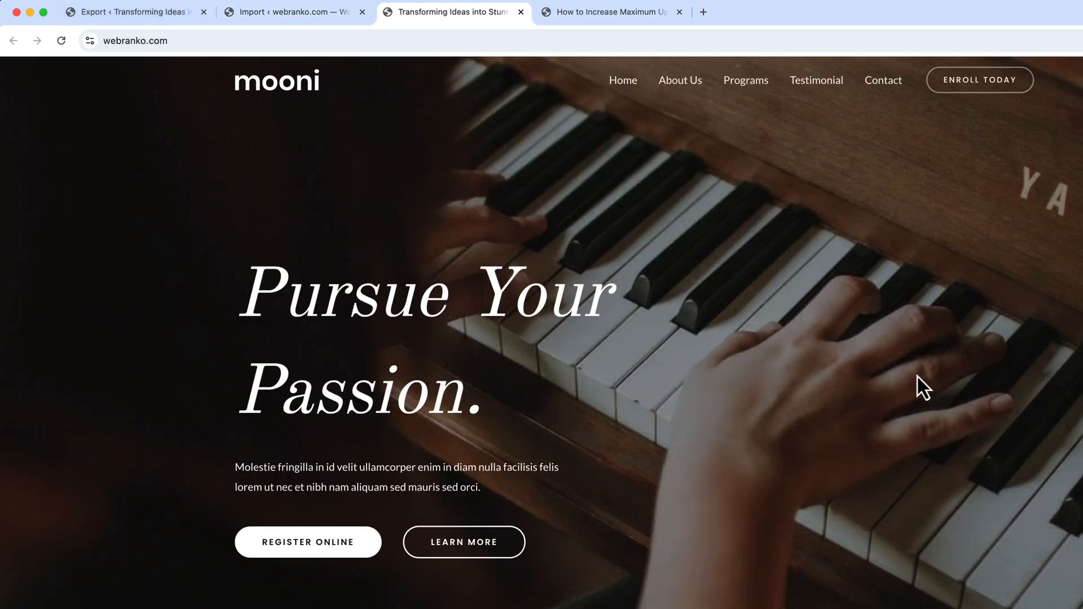
pyautogui.scroll(-3)
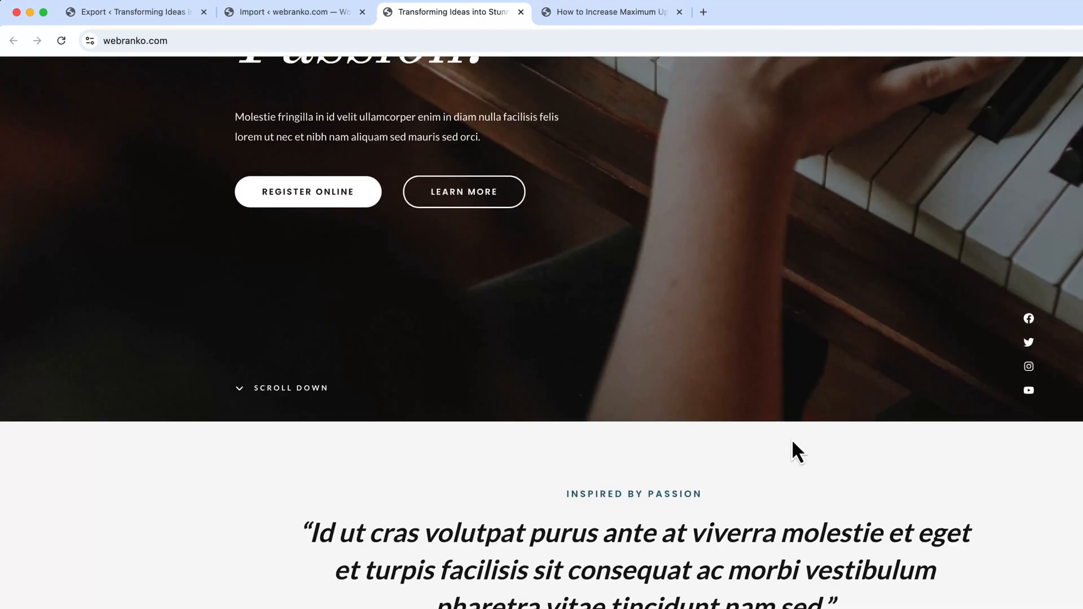
# Step: Compare against the artifywp.com export tab, then return to the webranko.com home page
pyautogui.click(132, 12)
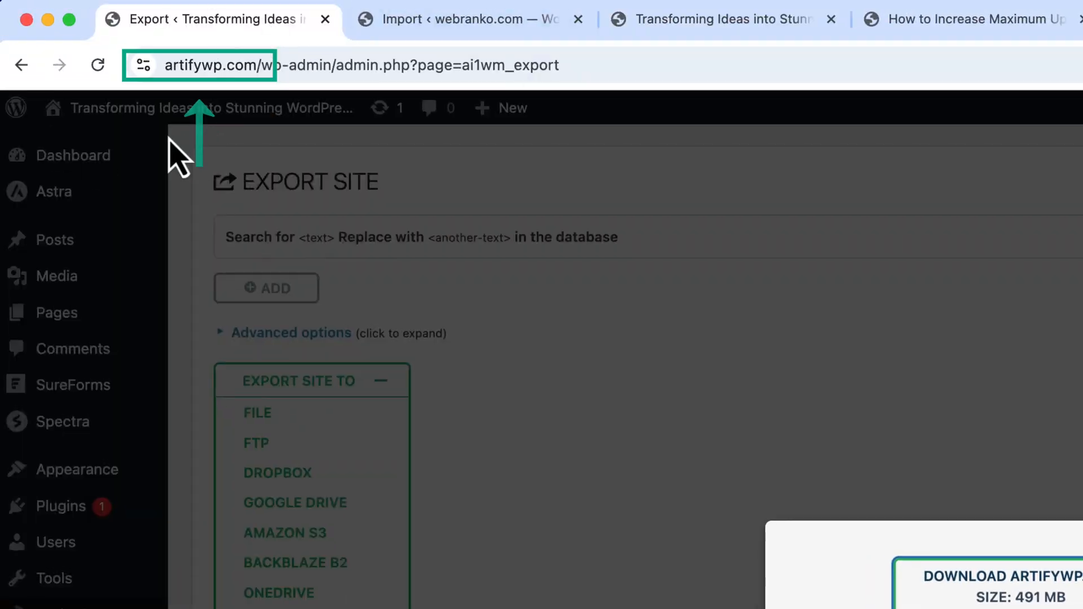
pyautogui.click(719, 18)
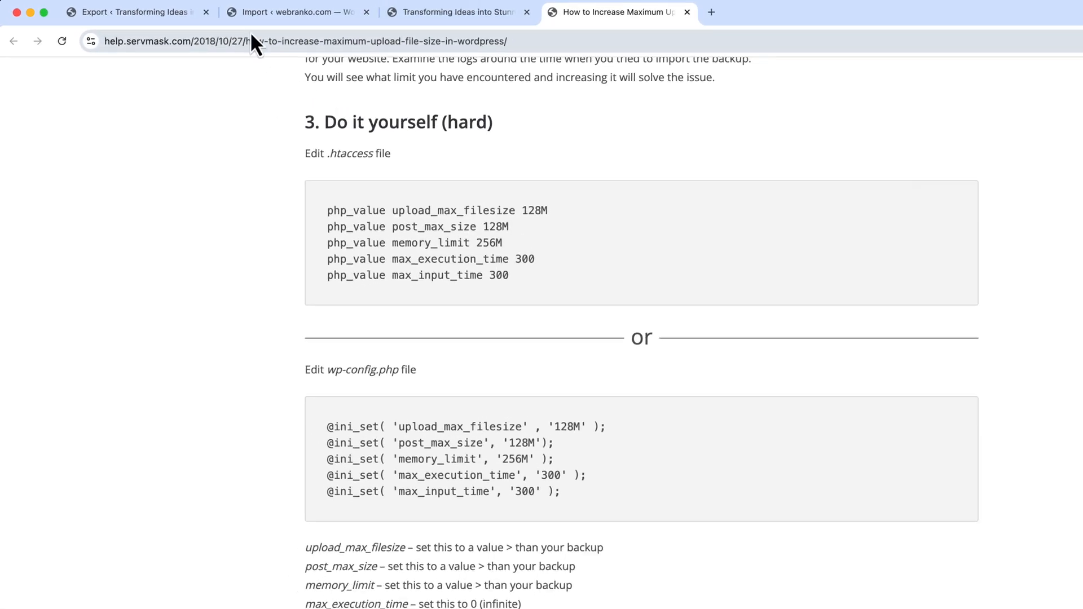
pyautogui.click(456, 12)
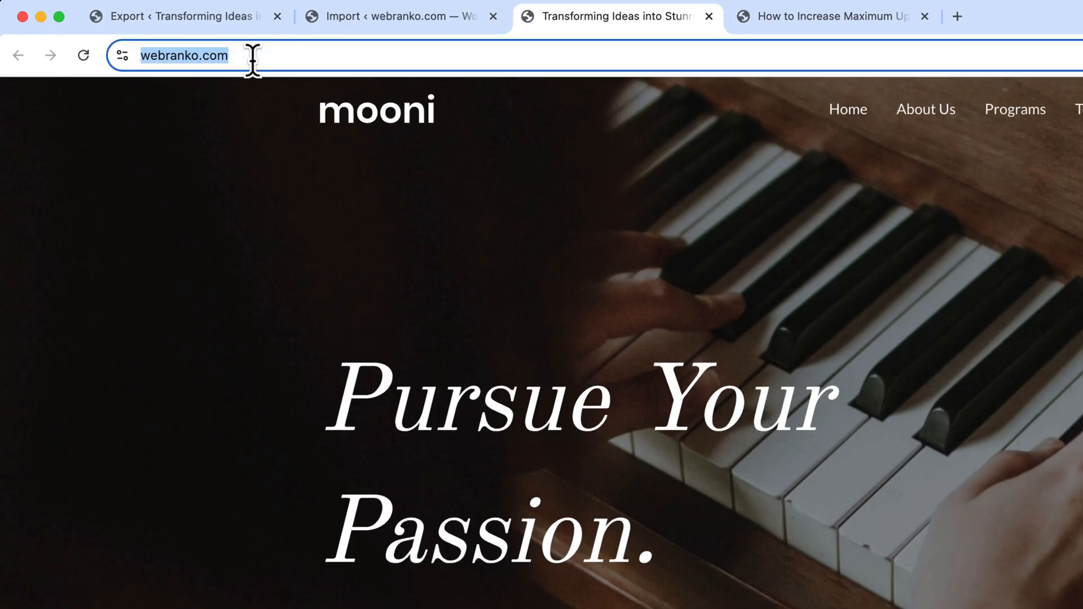
pyautogui.click(173, 16)
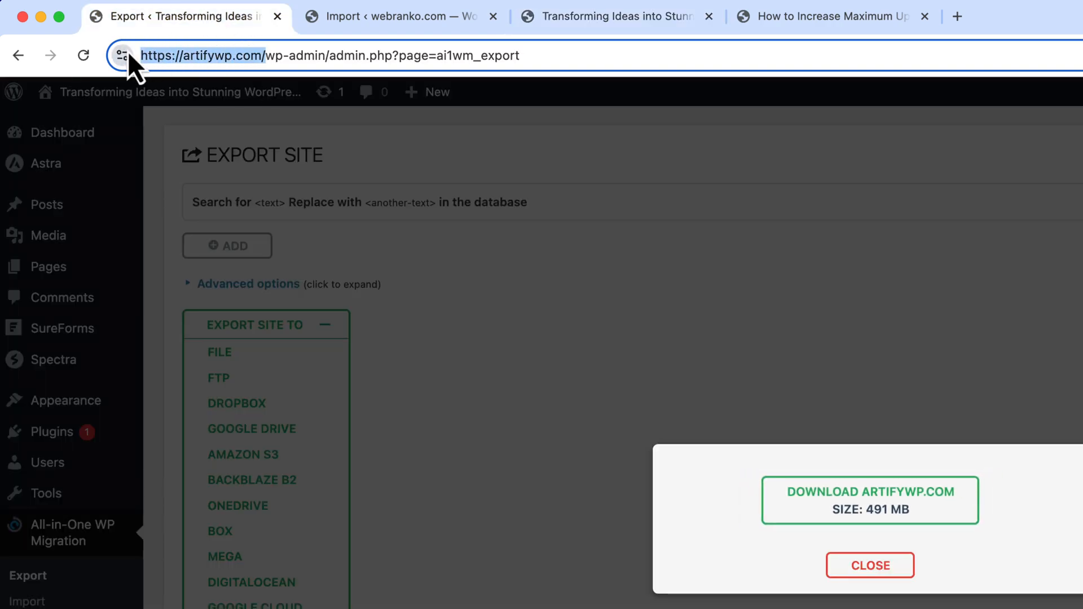
pyautogui.moveTo(119, 56)
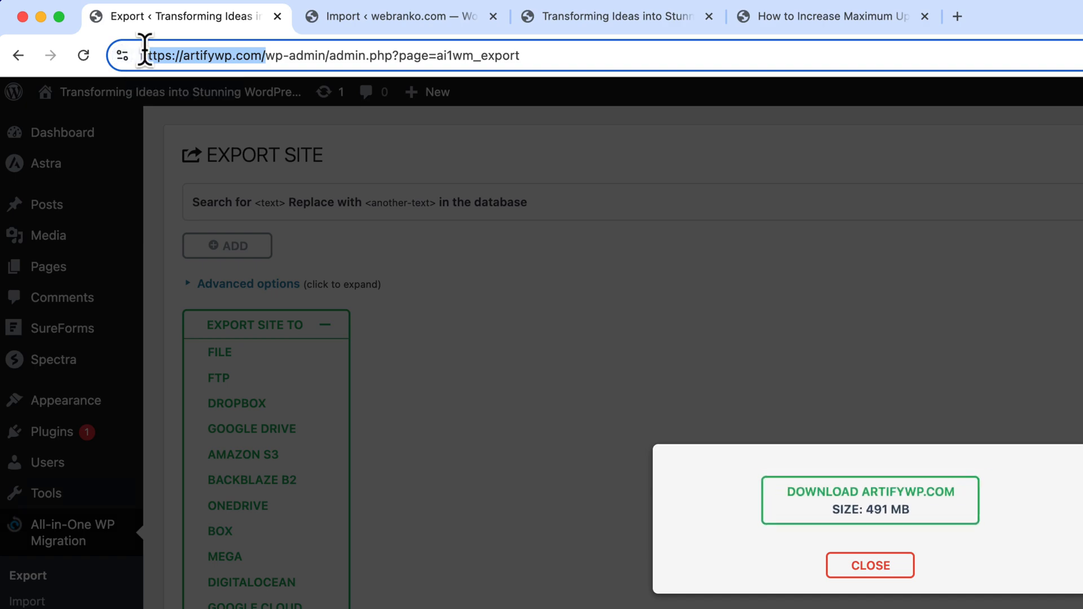
pyautogui.click(615, 16)
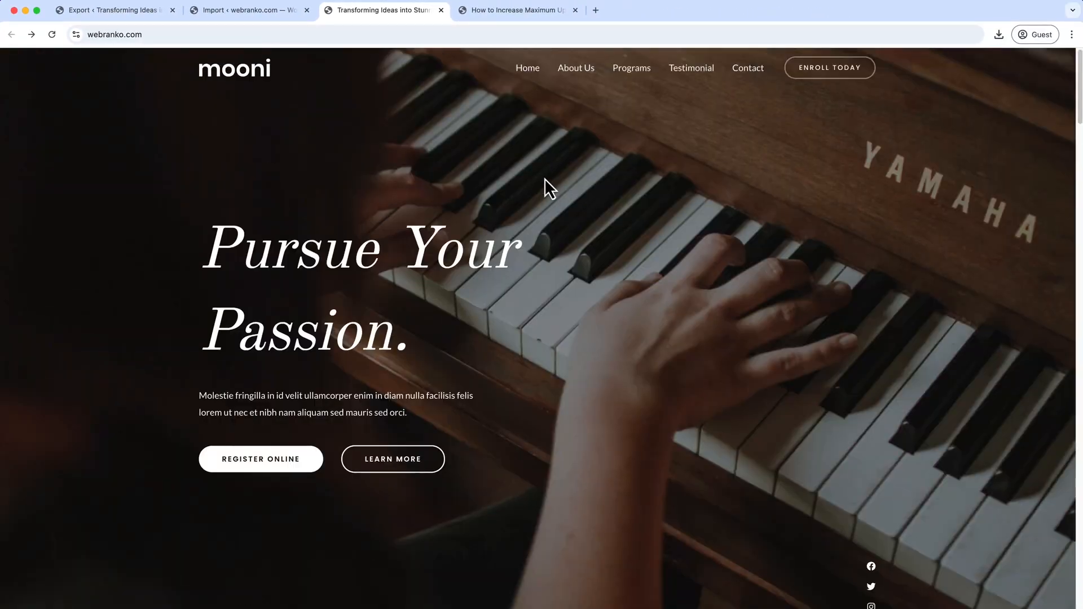
pyautogui.click(576, 68)
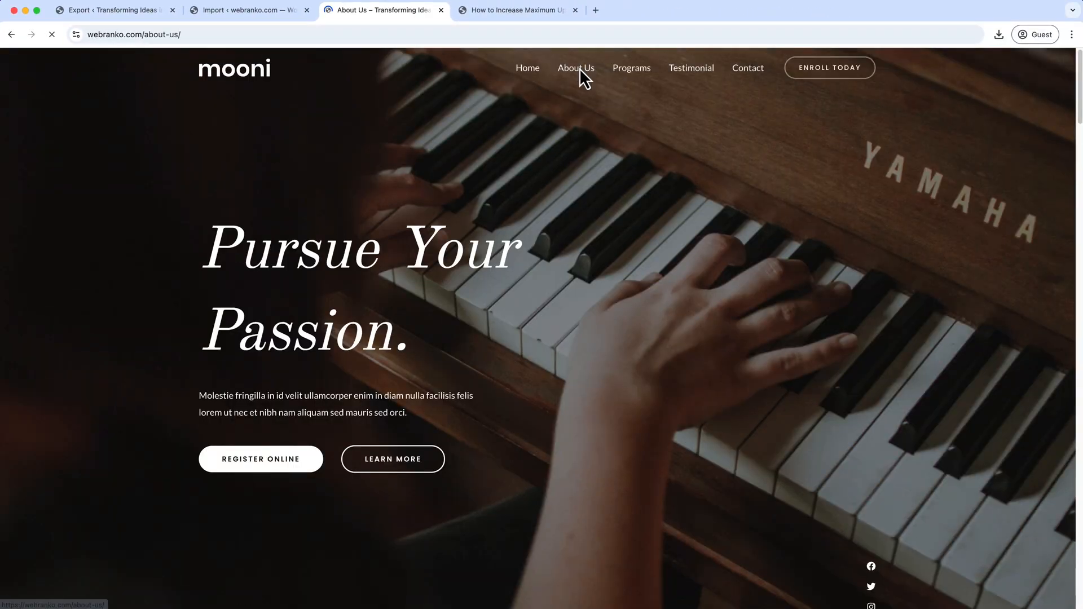
pyautogui.click(576, 68)
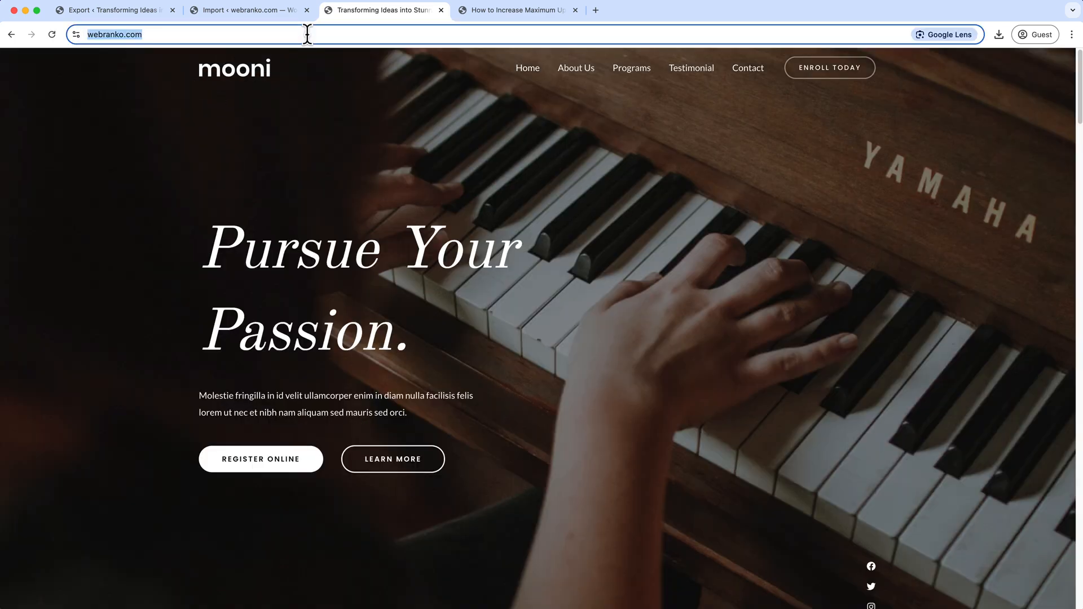
pyautogui.write('https://webranko.com/w')
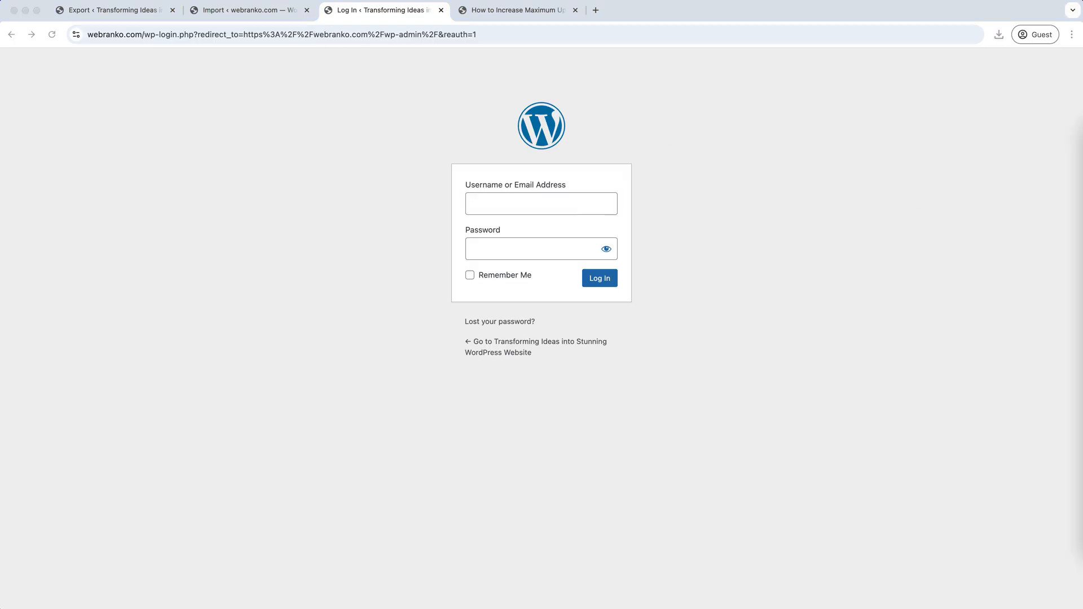
# Step: Log in to webranko.com as 'Riadm' with Remember Me ticked
pyautogui.click(541, 203)
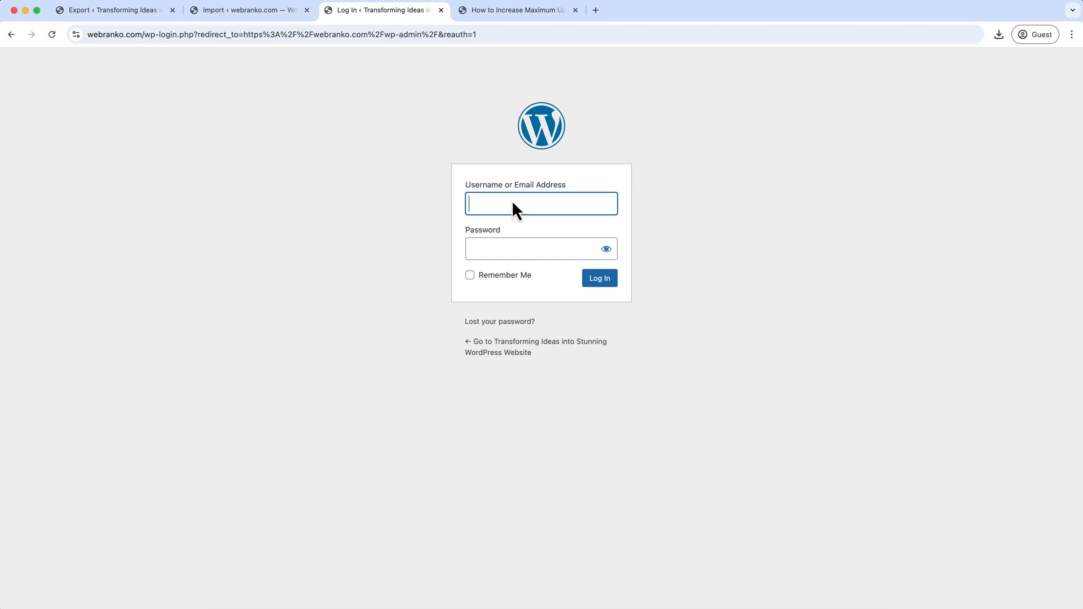
pyautogui.write('Riadm')
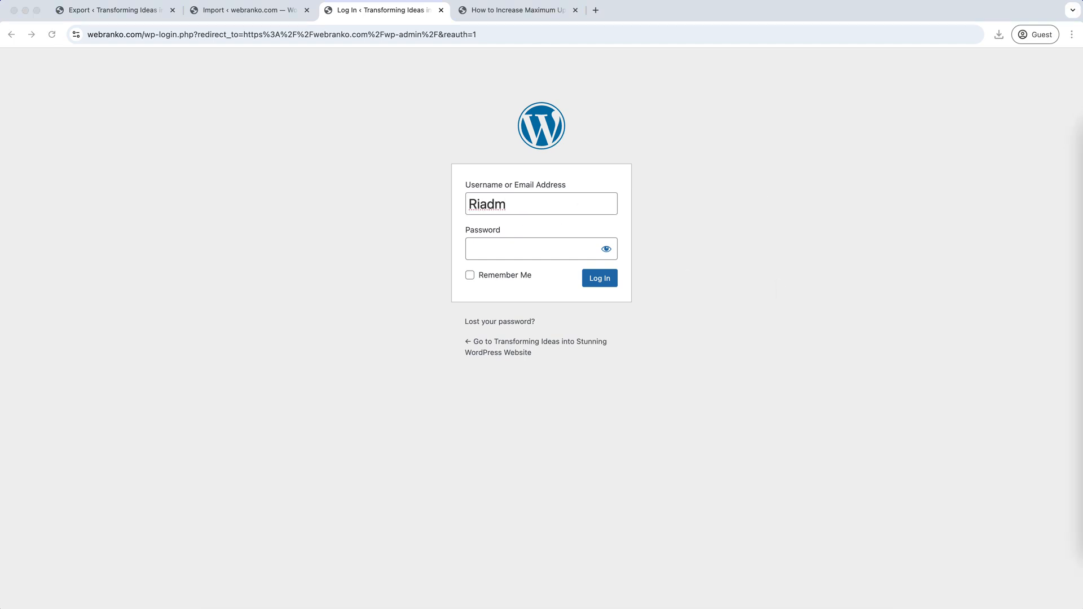
pyautogui.moveTo(546, 256)
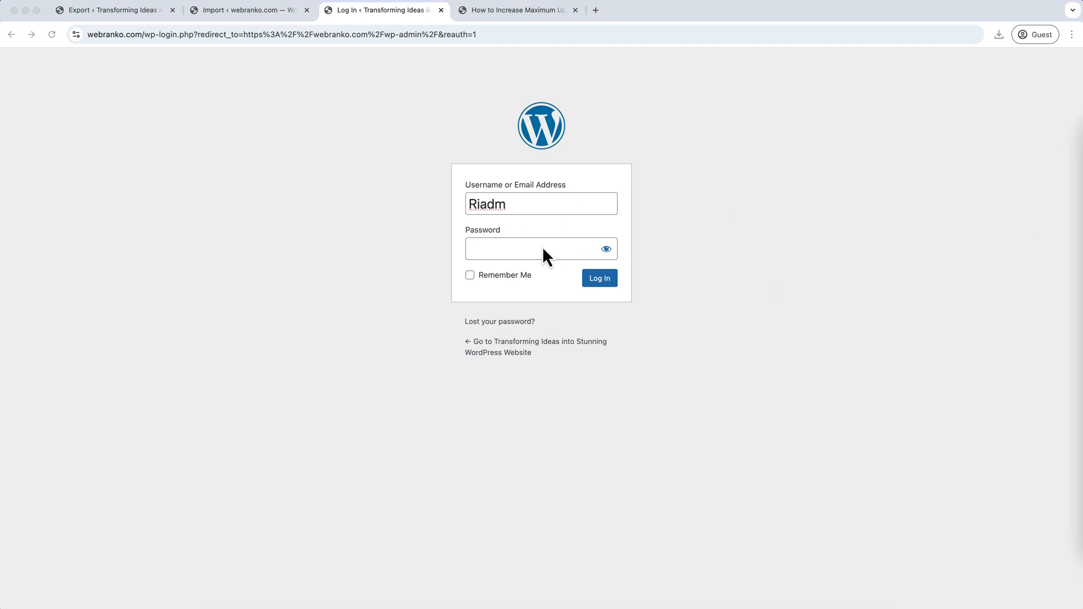
pyautogui.write('password')
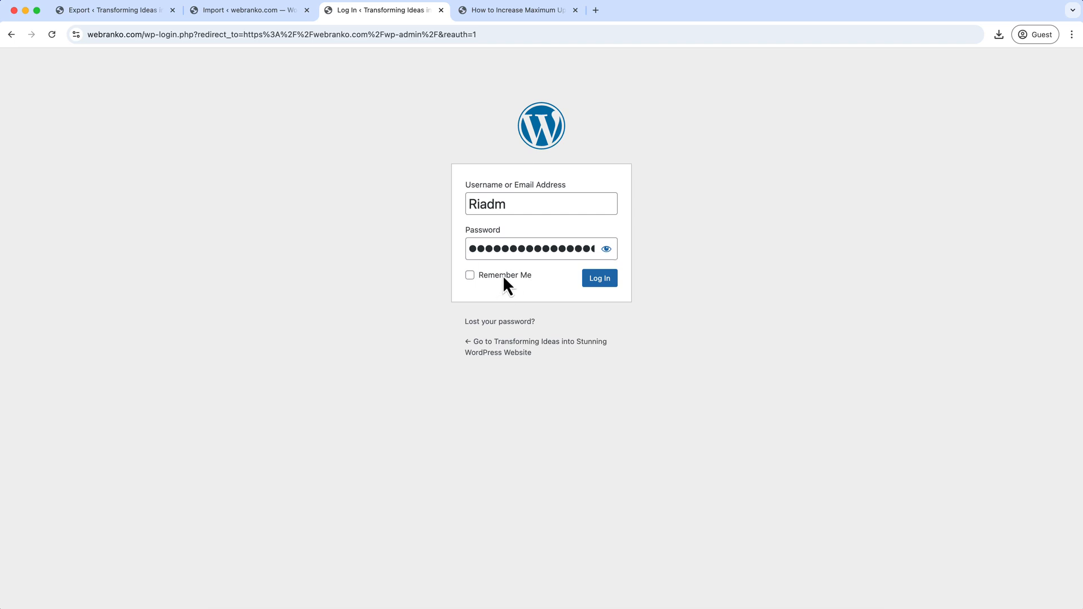
pyautogui.click(599, 278)
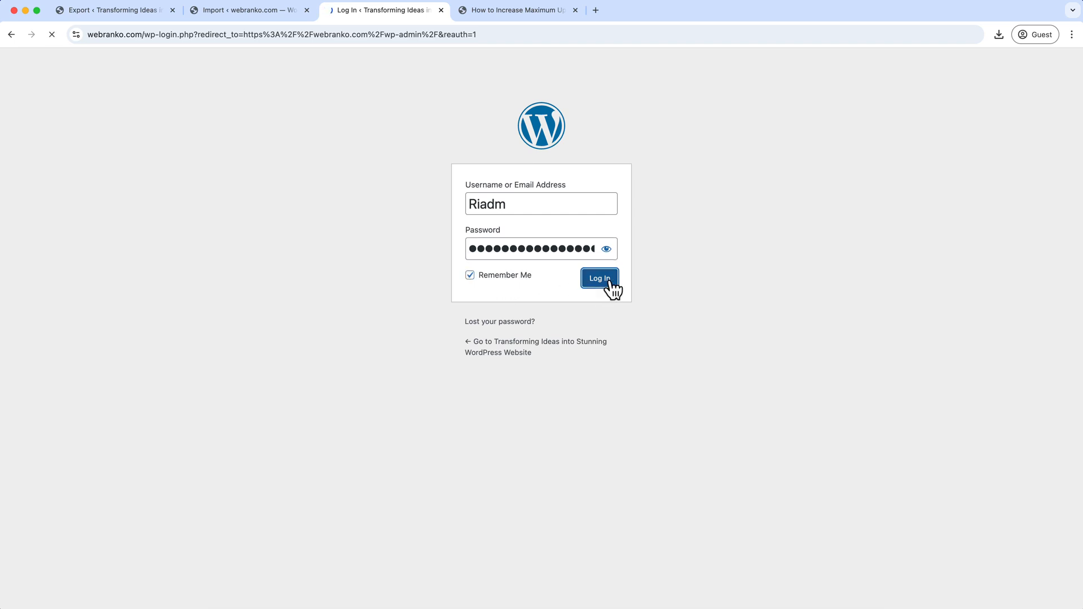
pyautogui.click(600, 278)
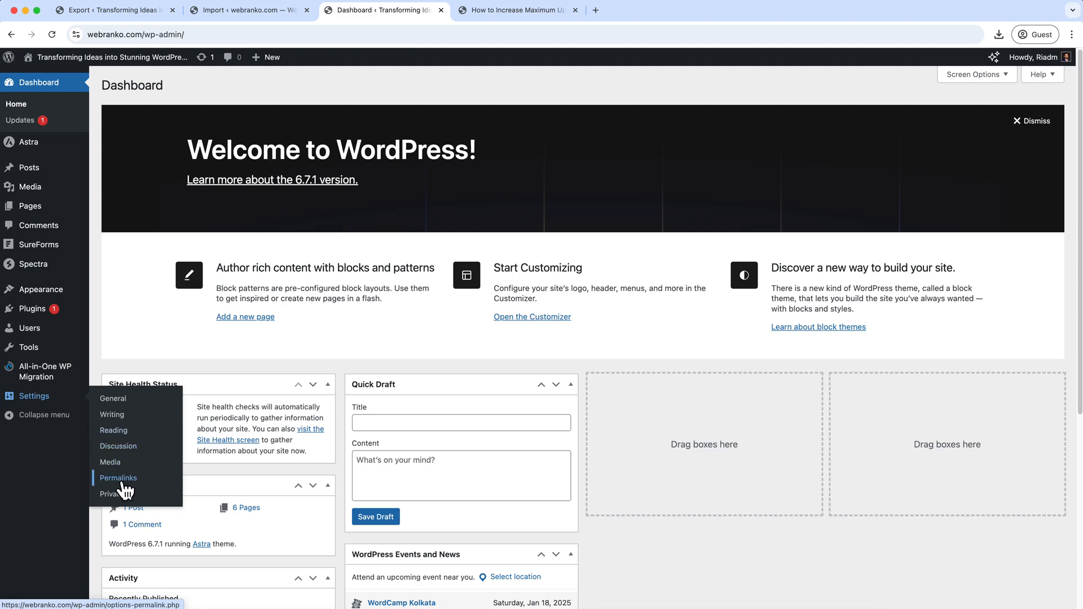
# Step: Save the Post name permalink structure, then visit the live site
pyautogui.click(118, 477)
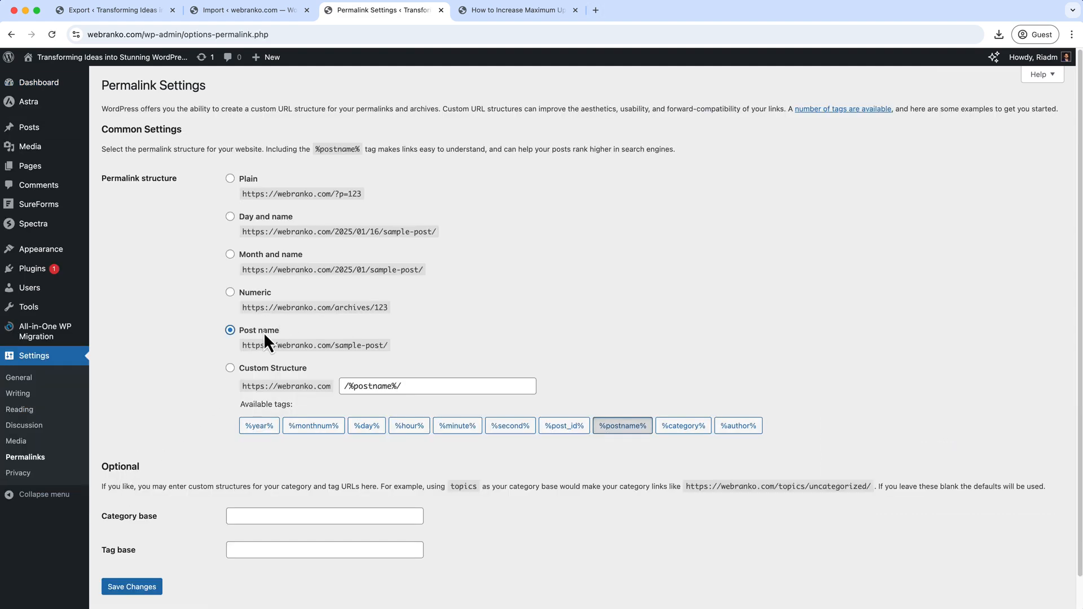
pyautogui.click(131, 551)
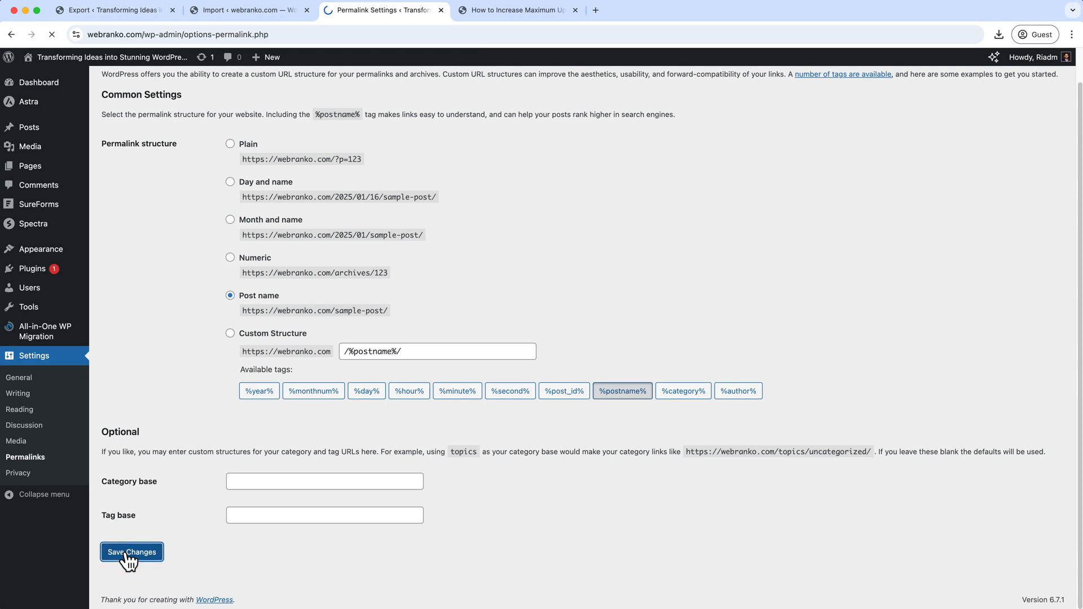
pyautogui.click(132, 552)
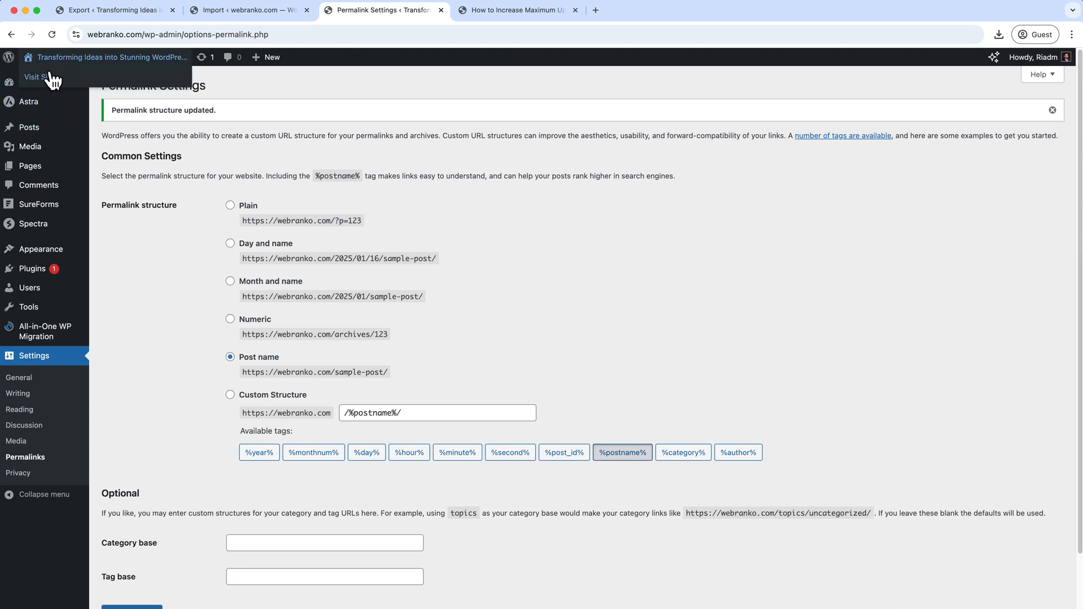
pyautogui.click(34, 76)
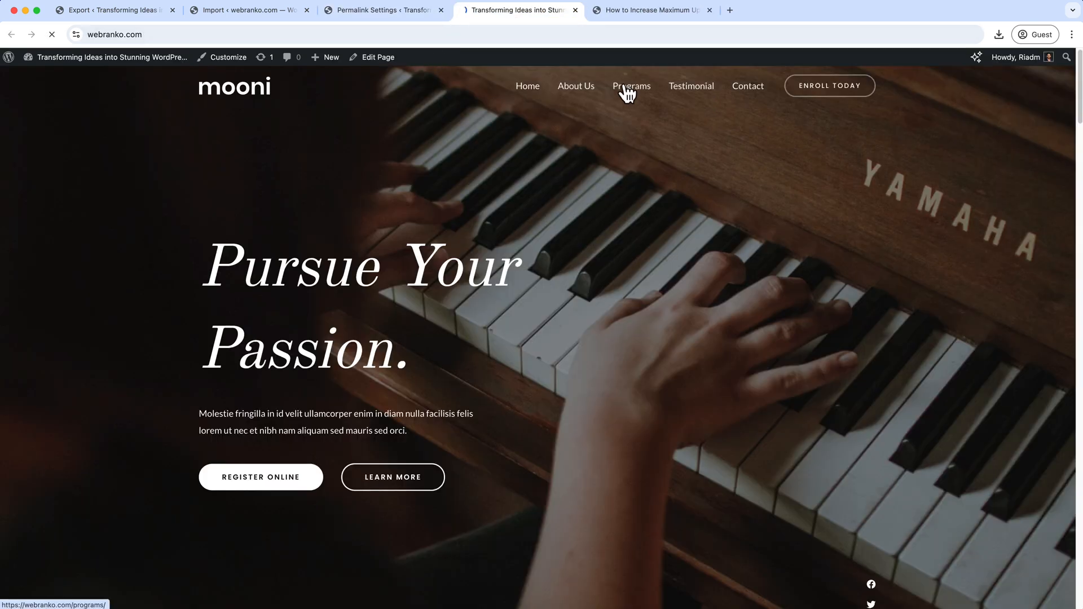
# Step: Open the Programs page to confirm the /programs/ address loads the piano lessons
pyautogui.click(631, 86)
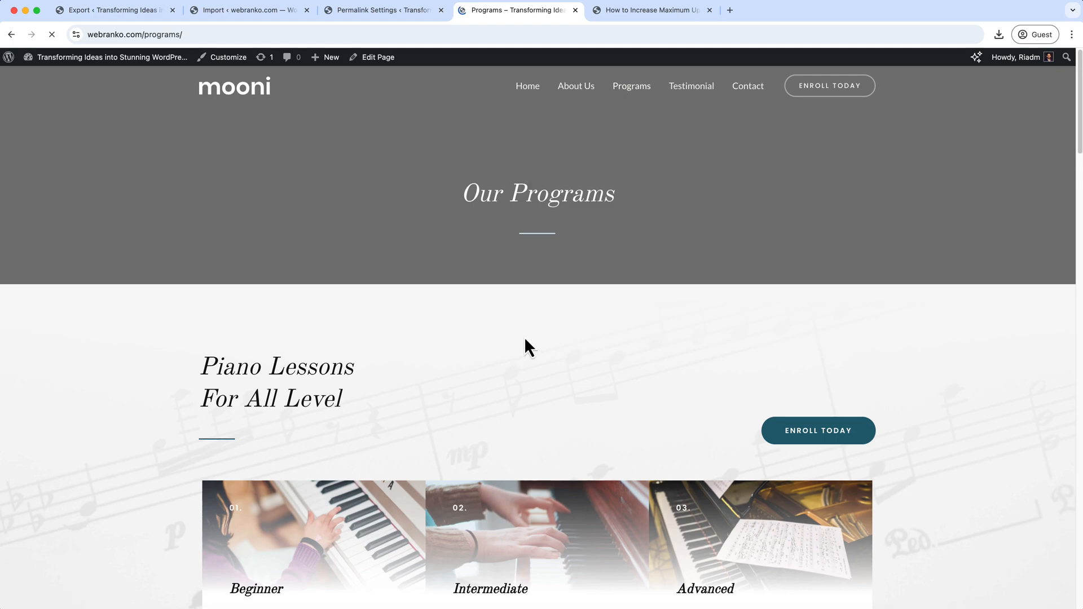